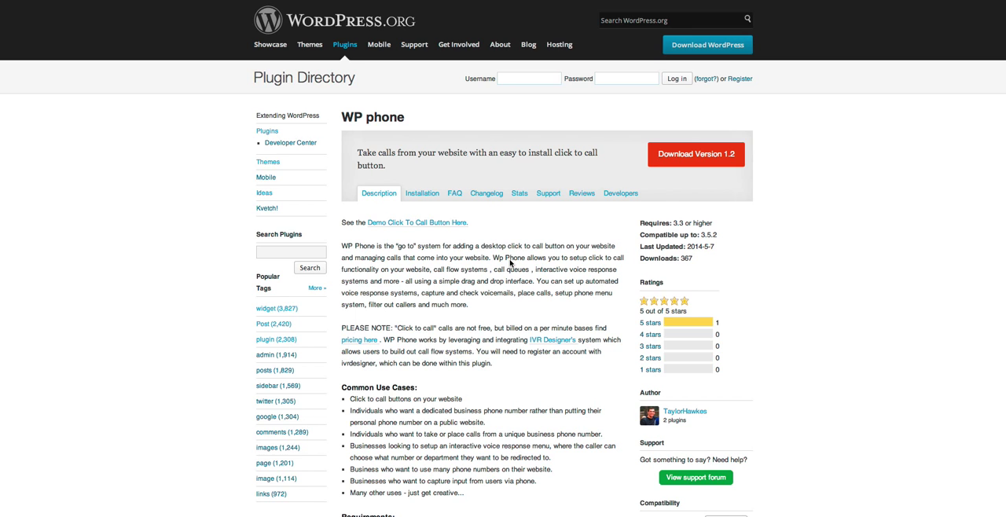
{"action": "mouse_move", "coordinate": [446, 283]}
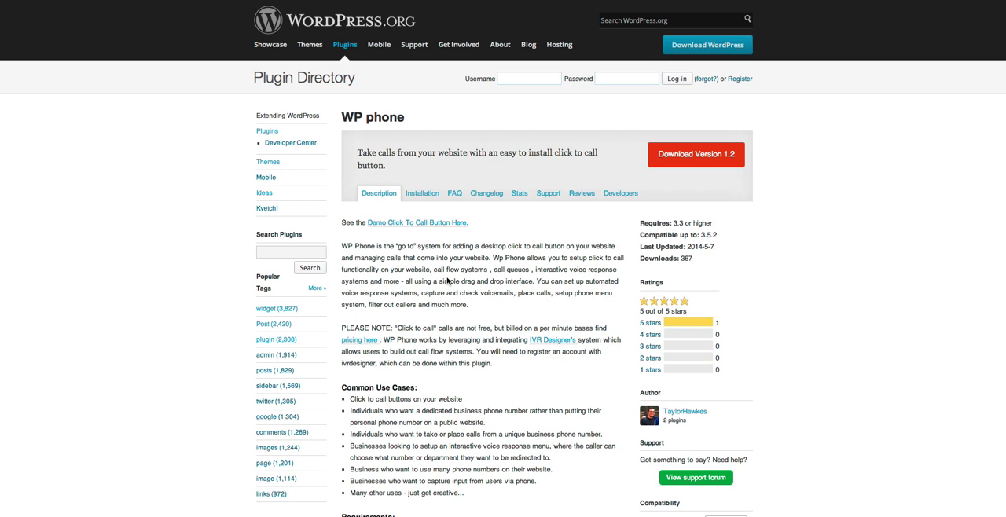
{"action": "mouse_move", "coordinate": [551, 342]}
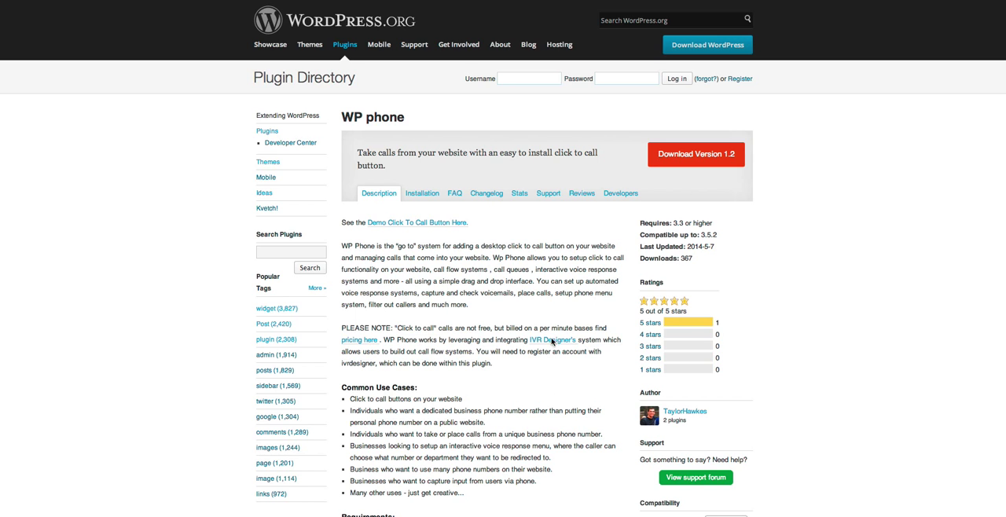
{"action": "mouse_move", "coordinate": [494, 332]}
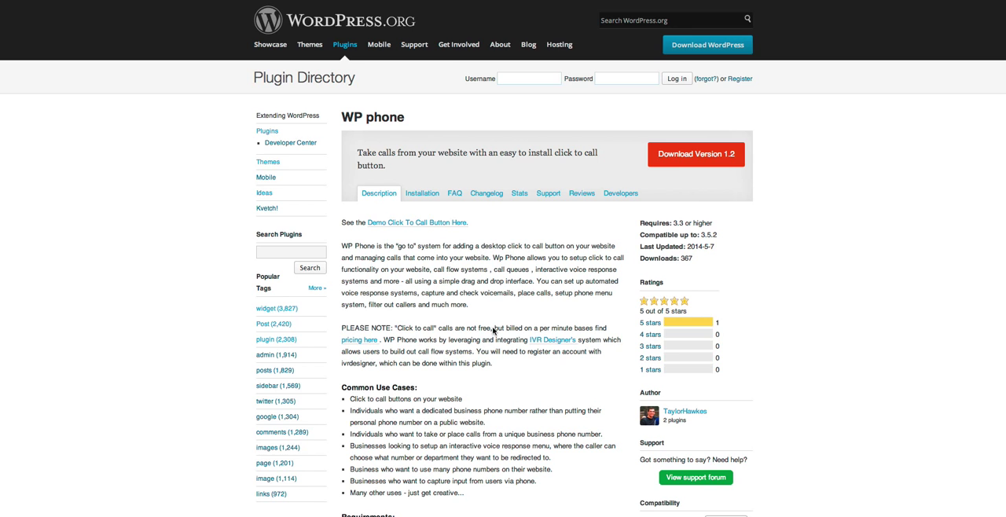
{"action": "mouse_move", "coordinate": [187, 207]}
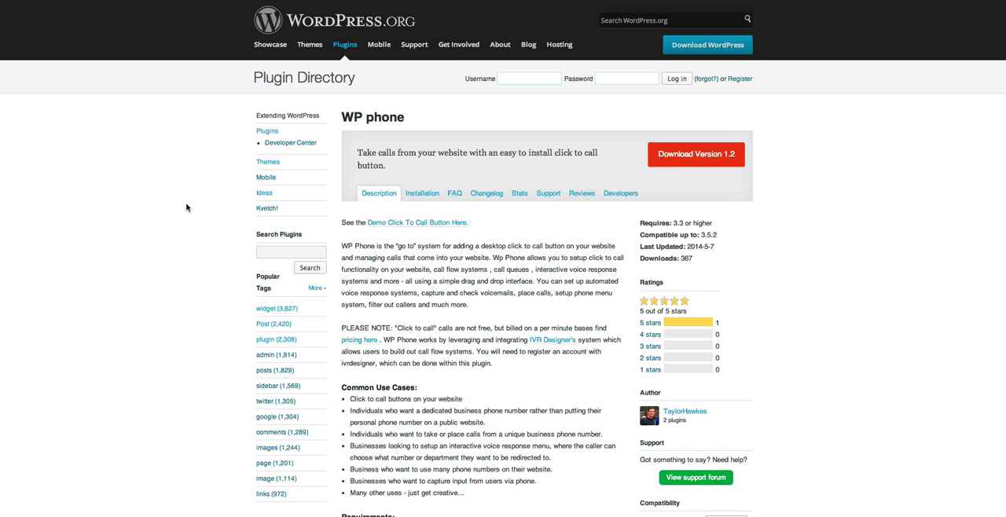
{"action": "mouse_move", "coordinate": [428, 228]}
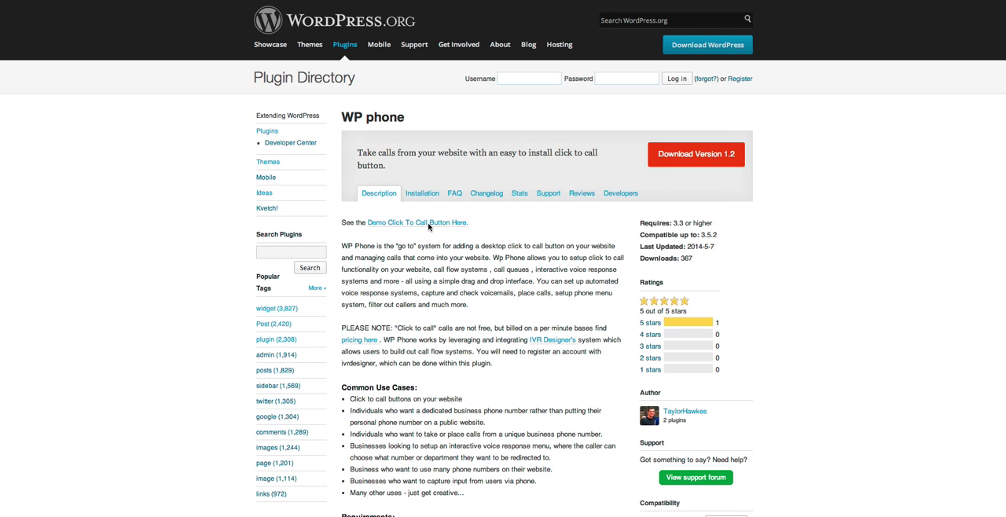
{"action": "mouse_move", "coordinate": [277, 229]}
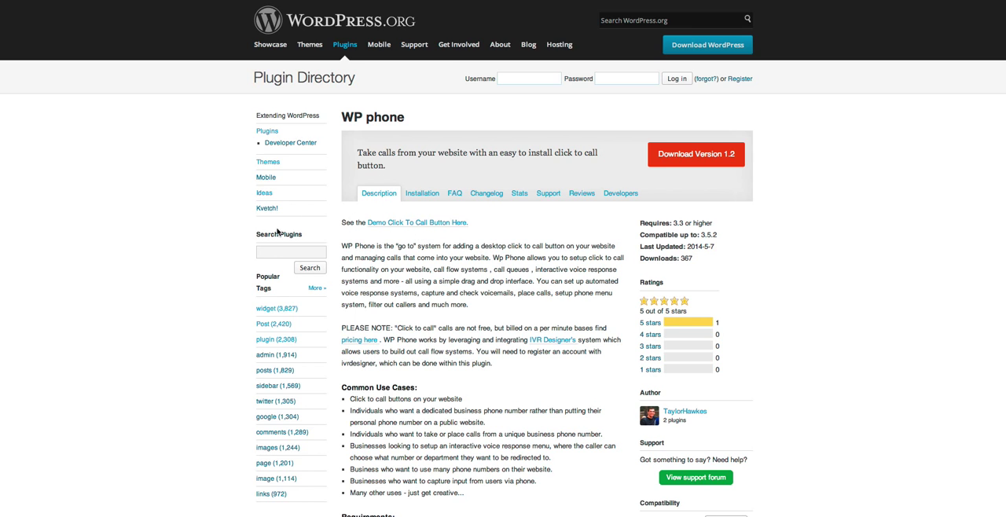
{"action": "mouse_move", "coordinate": [397, 228]}
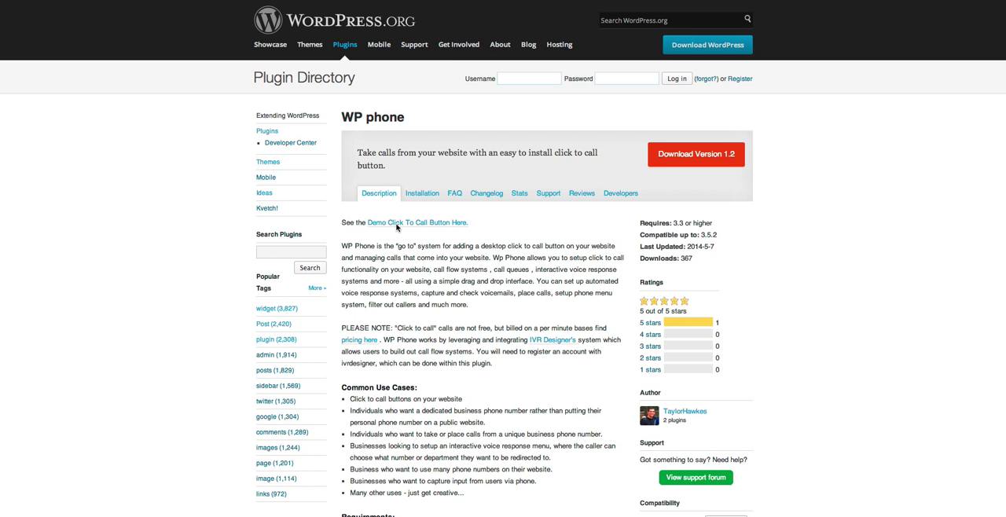
{"action": "mouse_move", "coordinate": [594, 250]}
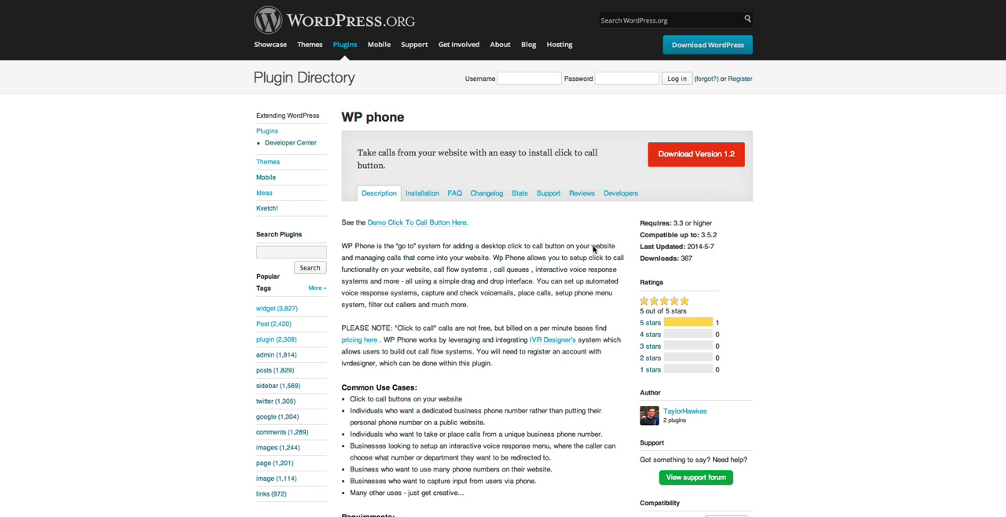
{"action": "mouse_move", "coordinate": [607, 201]}
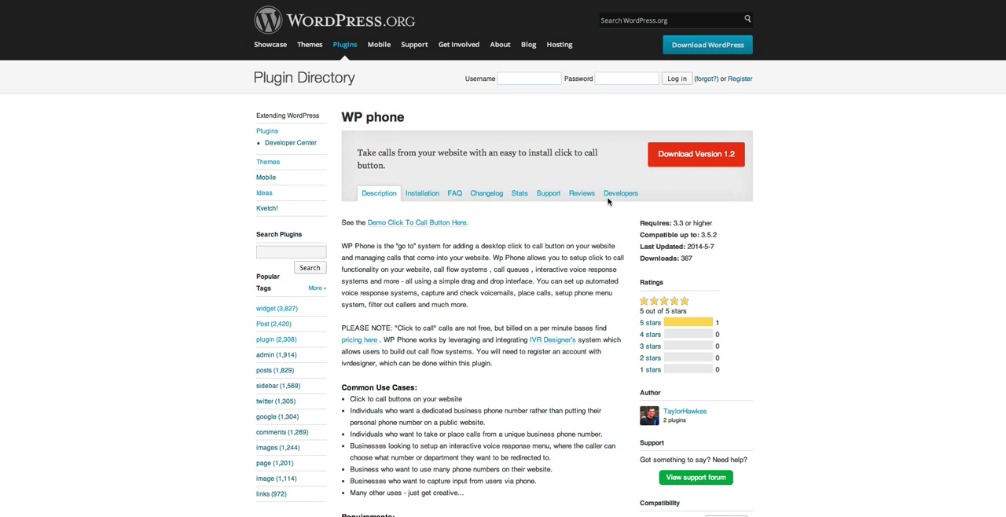
{"action": "mouse_move", "coordinate": [393, 217]}
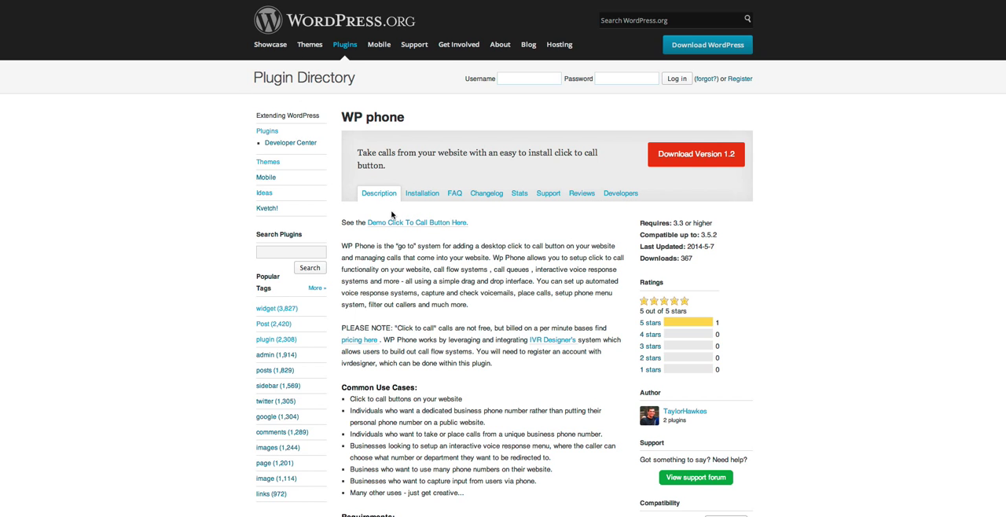
Run a test call from the click-to-call demo: Talk To Agent Now, allow microphone, then Hangup.
{"action": "left_click", "coordinate": [418, 223]}
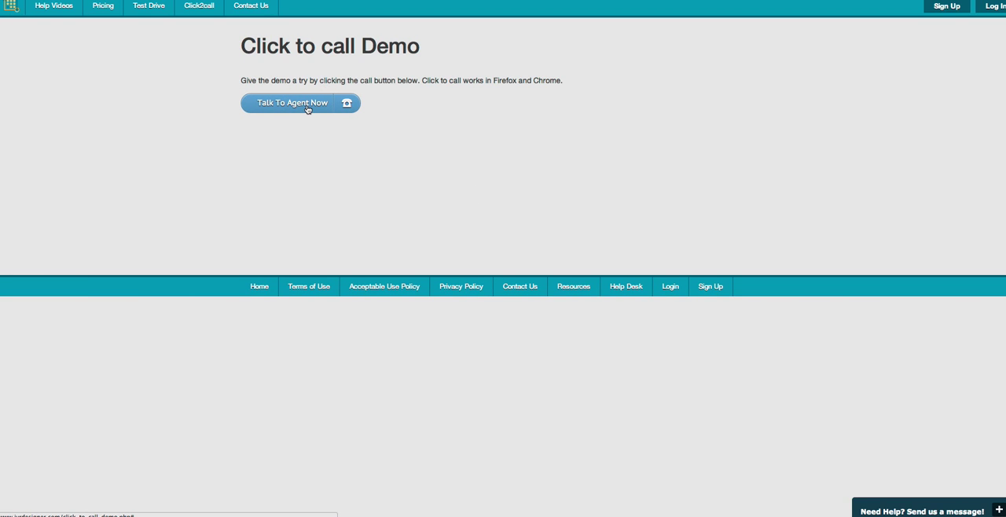
{"action": "left_click", "coordinate": [293, 103]}
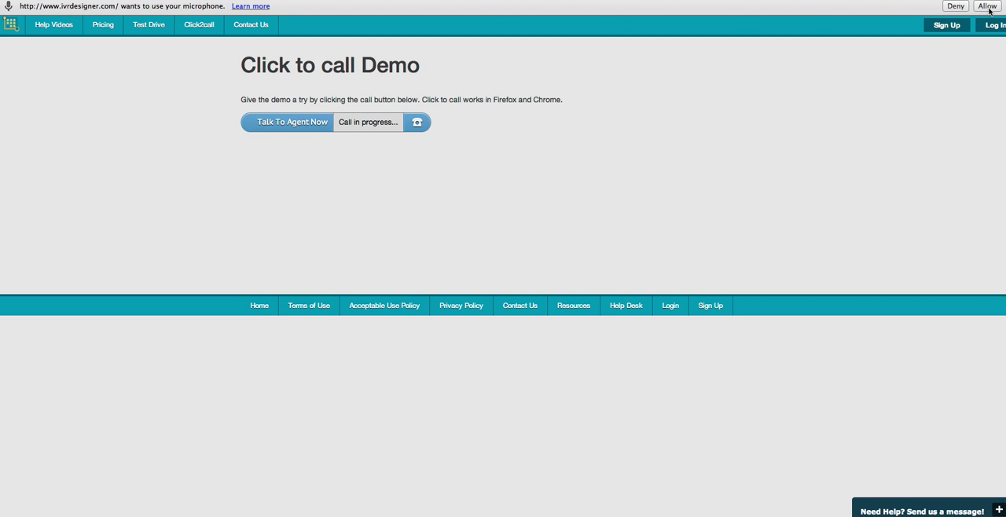
{"action": "left_click", "coordinate": [987, 6]}
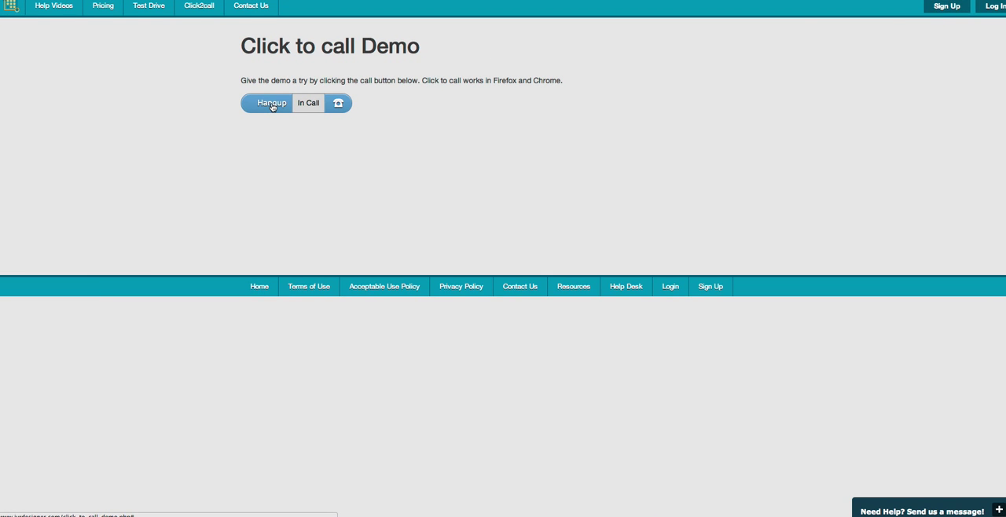
{"action": "left_click", "coordinate": [271, 103]}
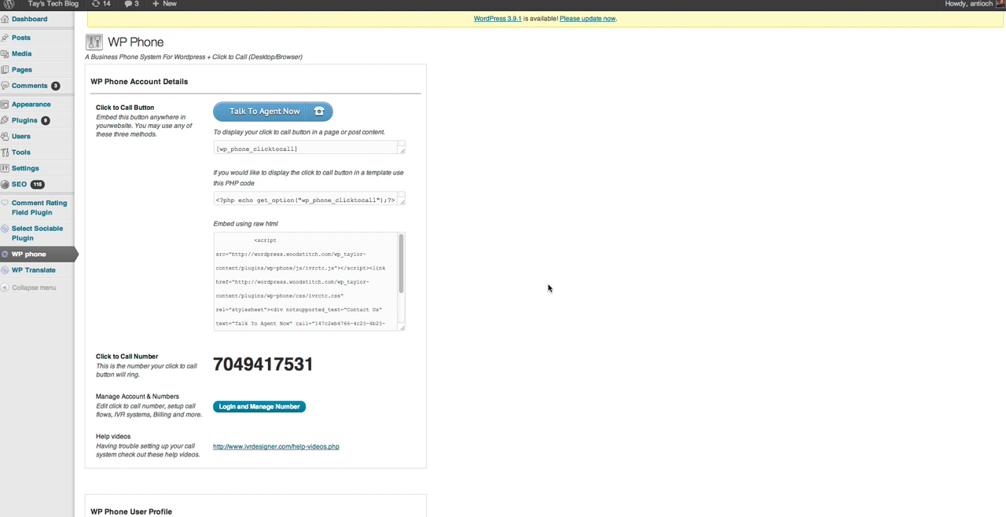
{"action": "mouse_move", "coordinate": [510, 176]}
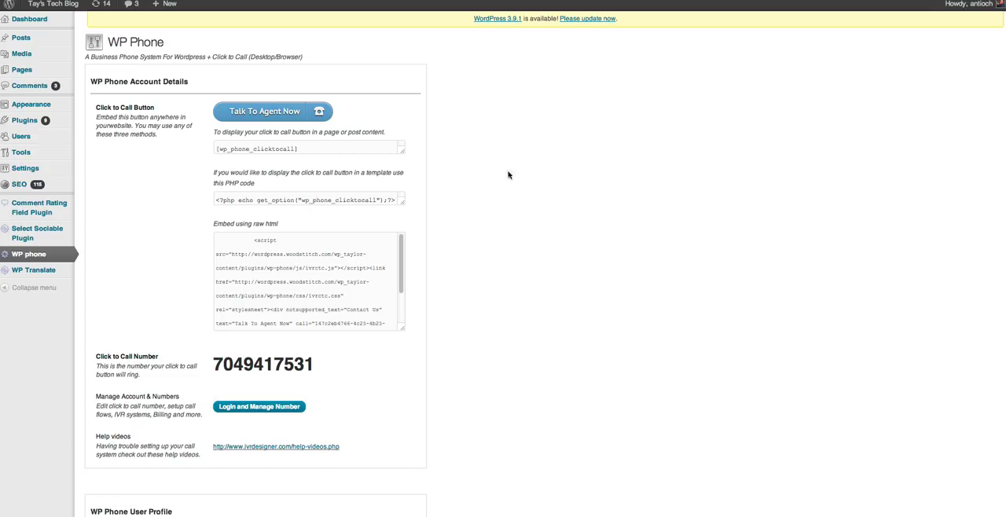
{"action": "mouse_move", "coordinate": [283, 382]}
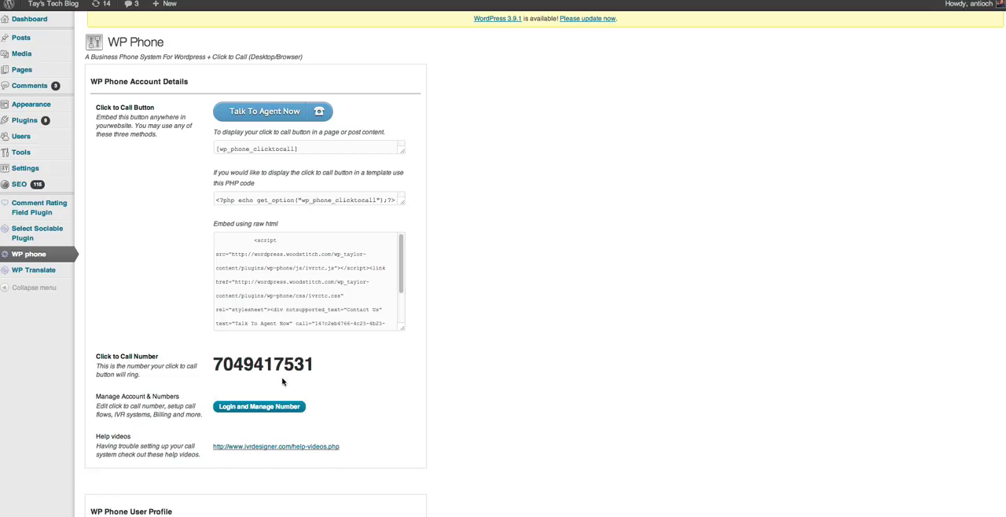
{"action": "mouse_move", "coordinate": [195, 382]}
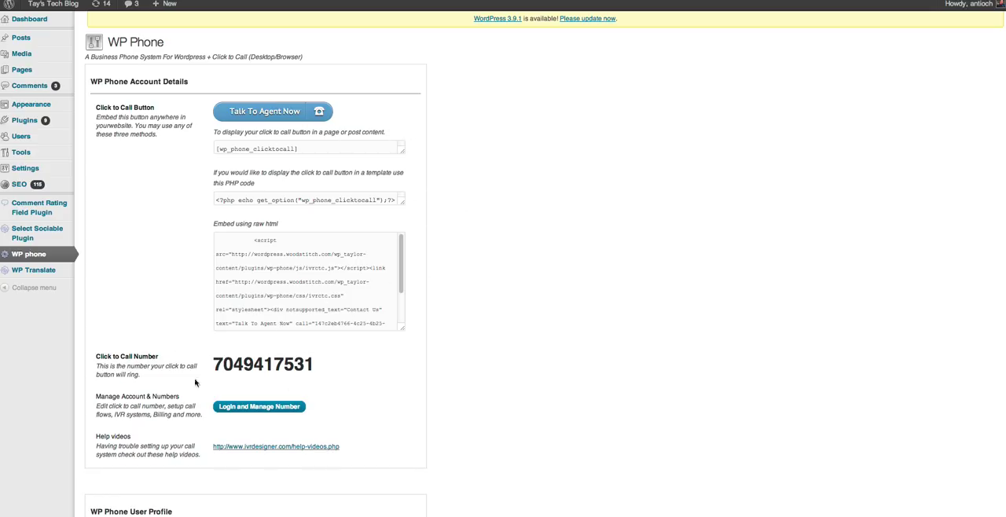
{"action": "mouse_move", "coordinate": [320, 192]}
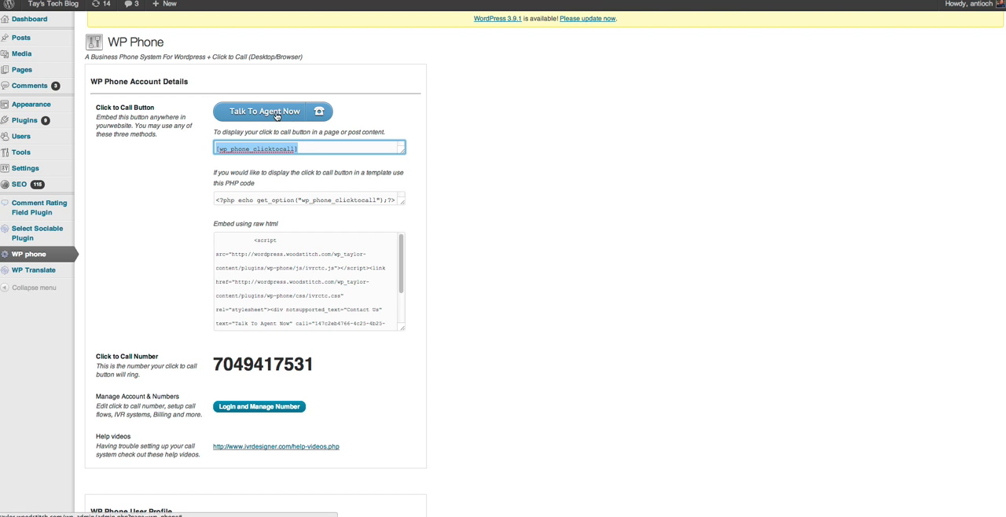
{"action": "mouse_move", "coordinate": [314, 160]}
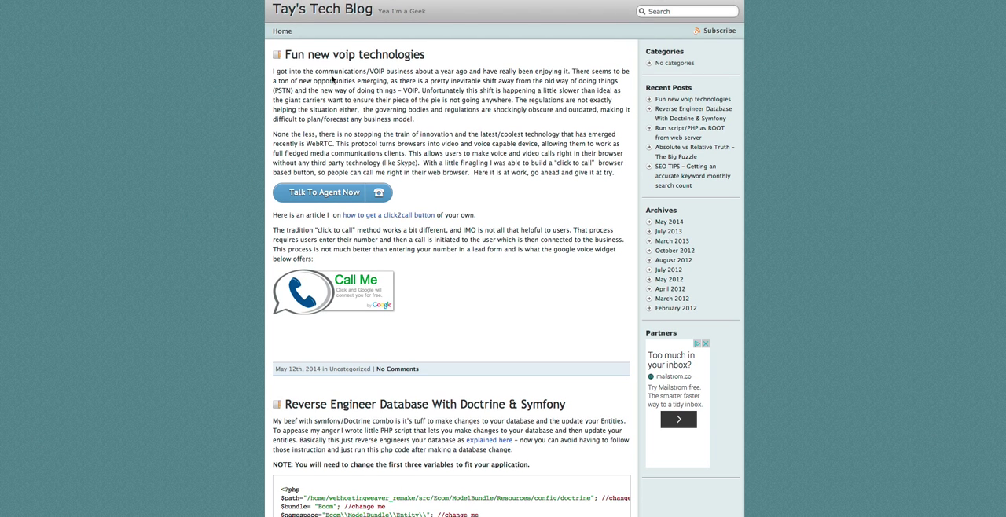
Place a test call from the blog post's widget, allow the microphone, then hang up.
{"action": "left_click", "coordinate": [322, 191]}
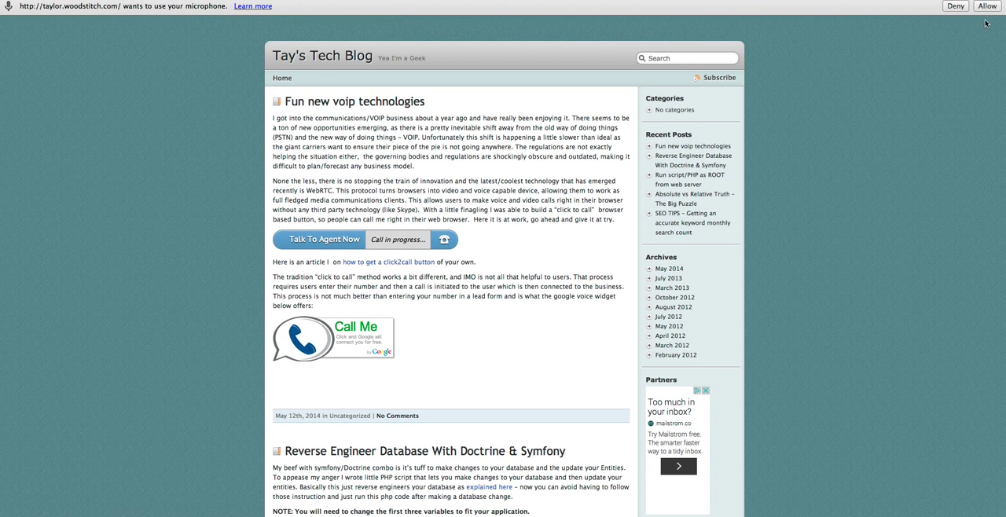
{"action": "left_click", "coordinate": [987, 6]}
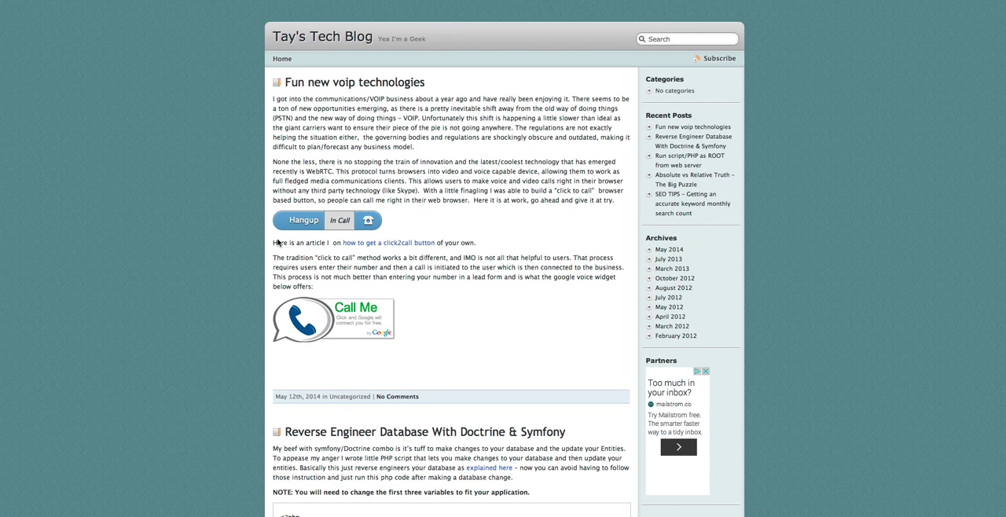
{"action": "mouse_move", "coordinate": [258, 236]}
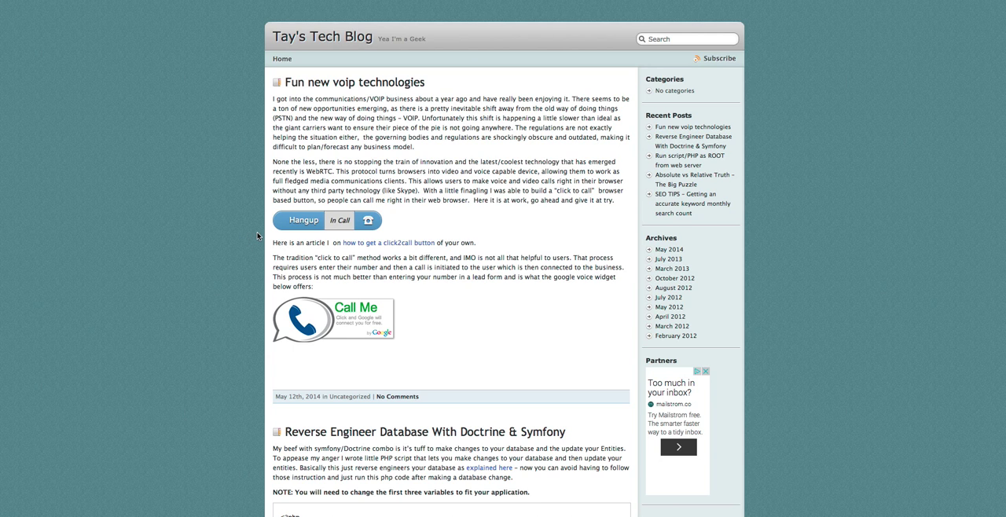
{"action": "mouse_move", "coordinate": [231, 232]}
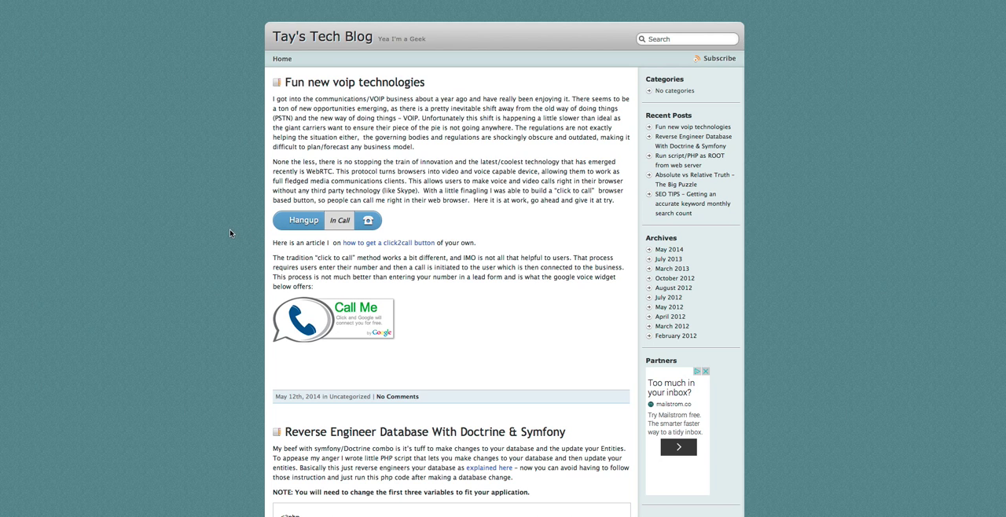
{"action": "left_click", "coordinate": [298, 220]}
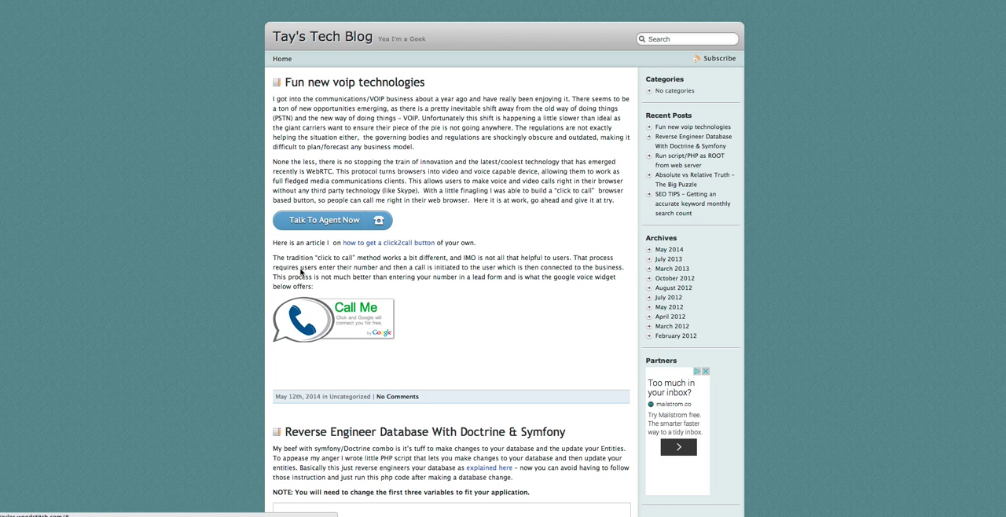
{"action": "mouse_move", "coordinate": [258, 273]}
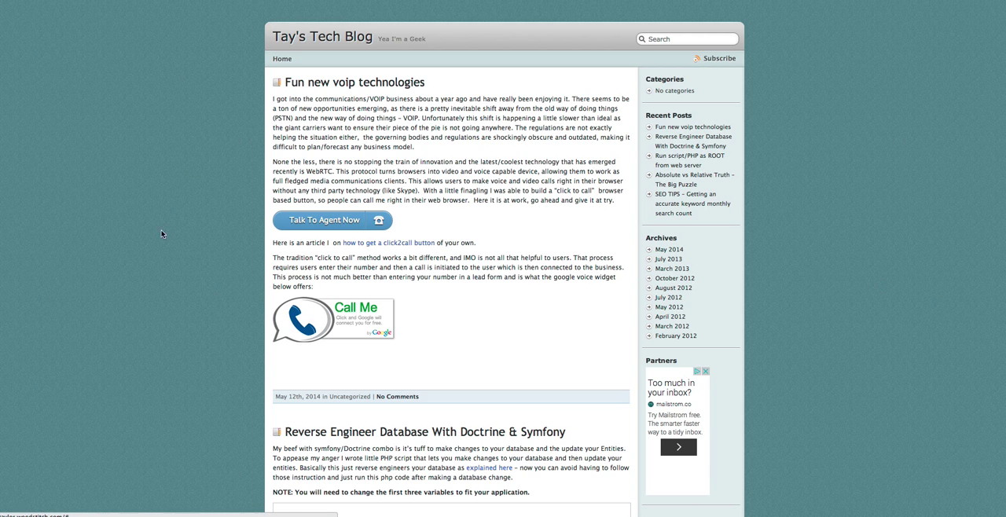
{"action": "mouse_move", "coordinate": [308, 324]}
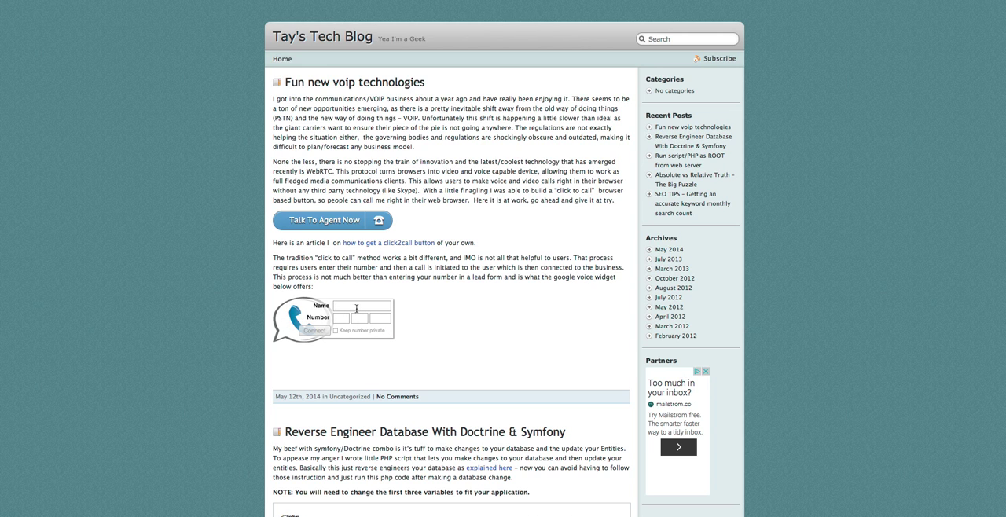
{"action": "mouse_move", "coordinate": [368, 308]}
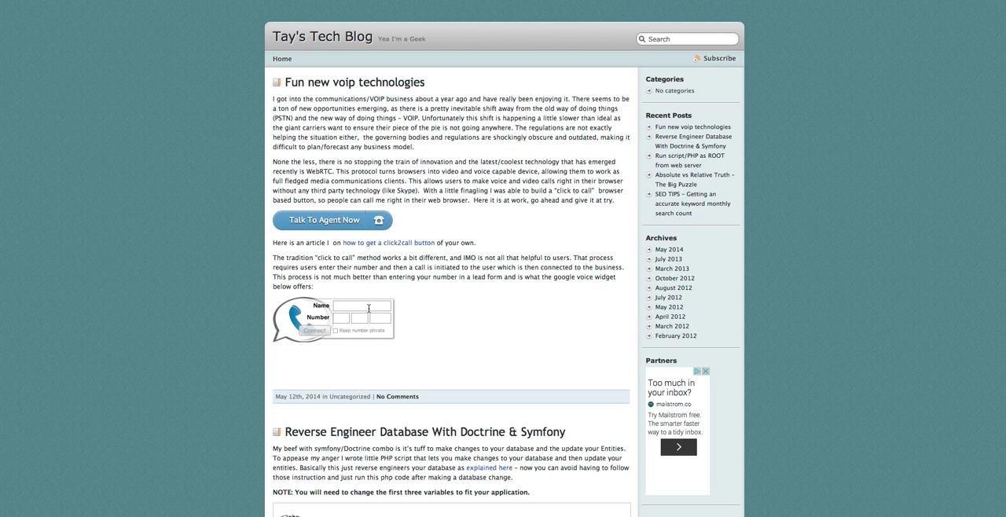
{"action": "mouse_move", "coordinate": [450, 324]}
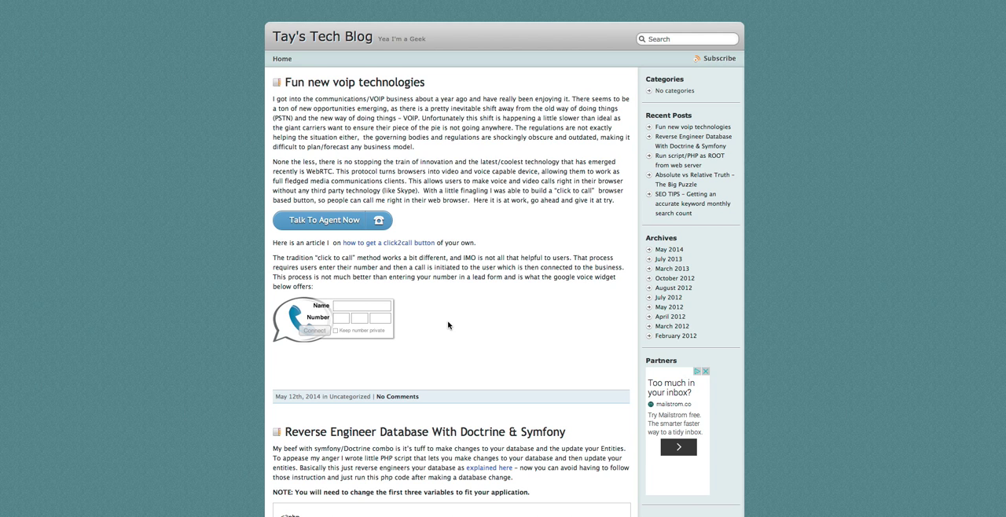
{"action": "mouse_move", "coordinate": [506, 377]}
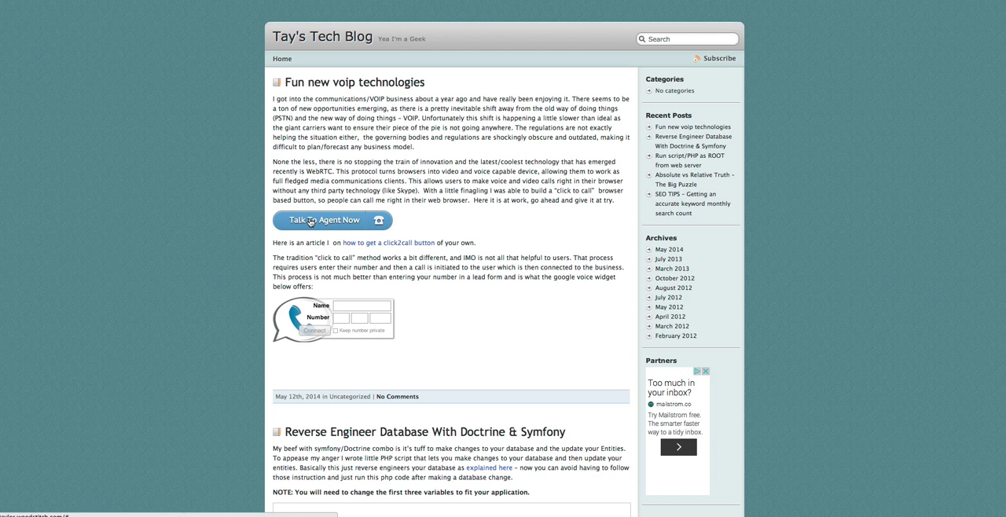
{"action": "mouse_move", "coordinate": [409, 230]}
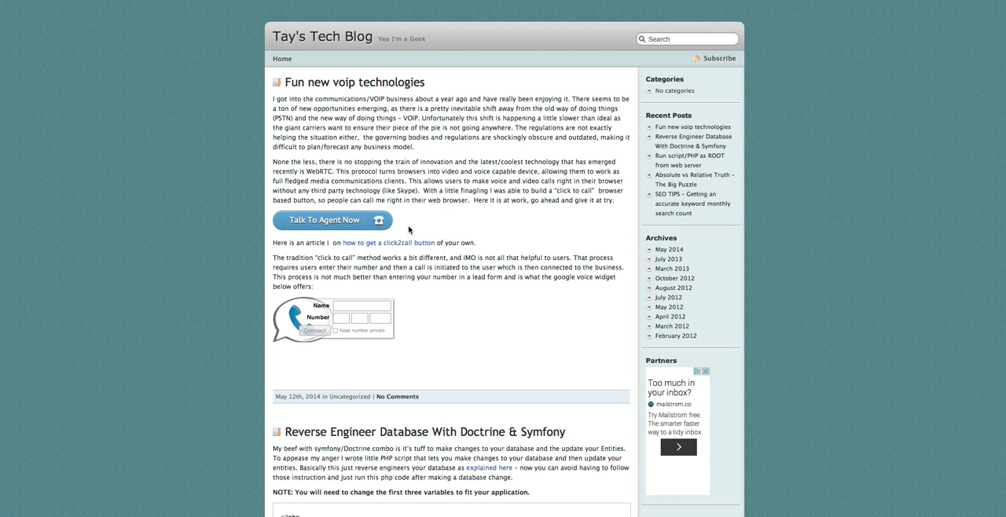
{"action": "mouse_move", "coordinate": [418, 152]}
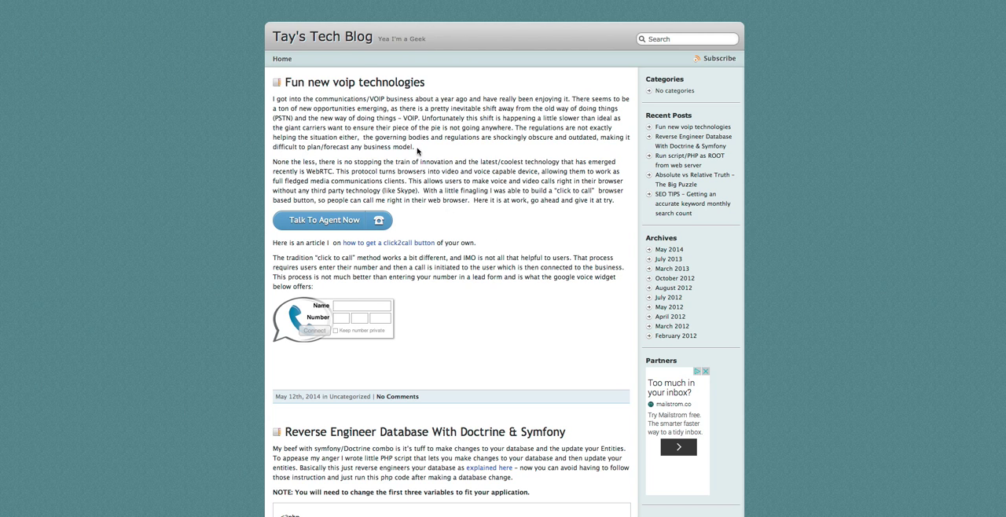
{"action": "mouse_move", "coordinate": [418, 152]}
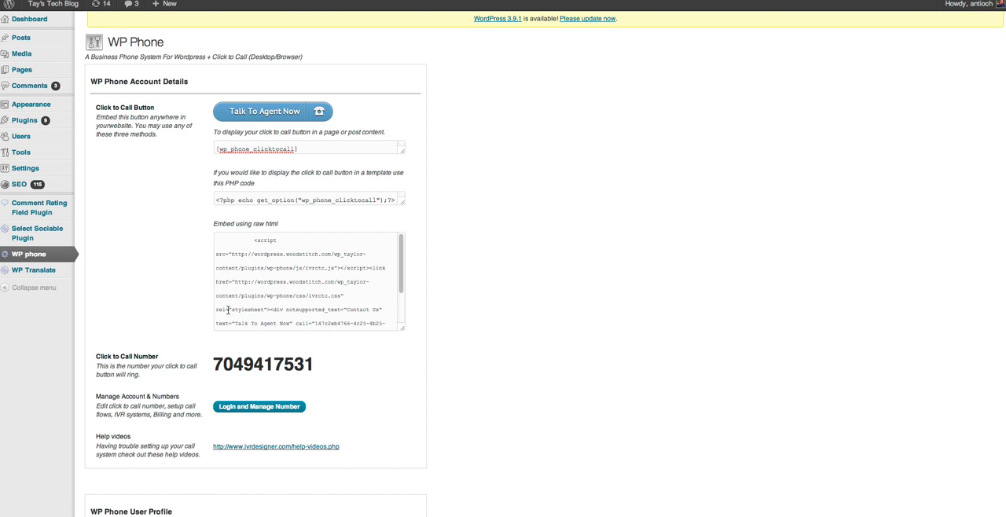
{"action": "mouse_move", "coordinate": [259, 405]}
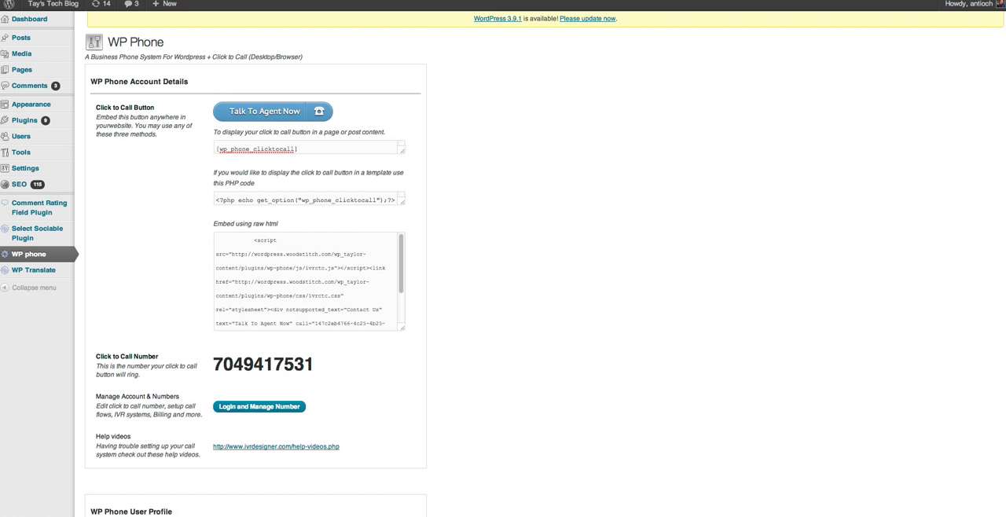
Go to Login and Manage Number to reach the IVR Flow Diagrams page.
{"action": "left_click", "coordinate": [258, 406]}
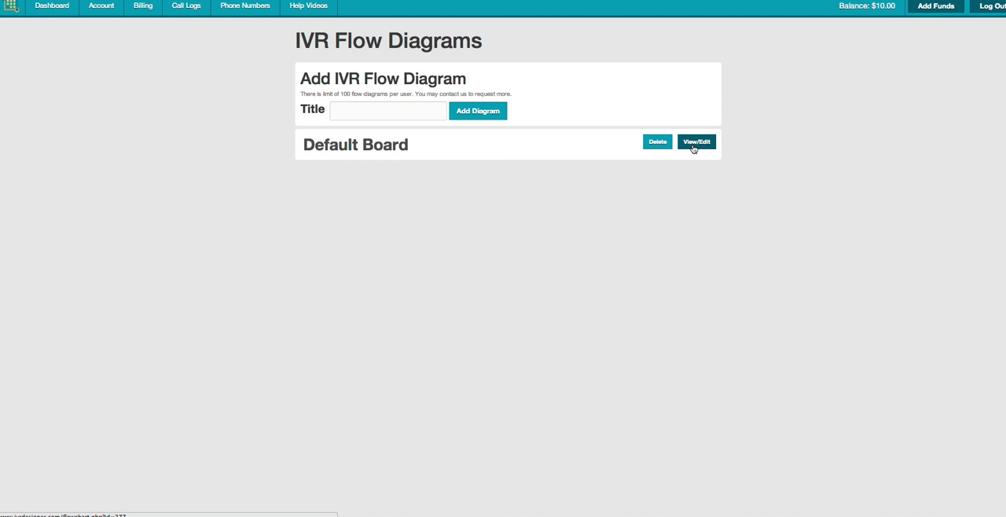
{"action": "left_click", "coordinate": [695, 143]}
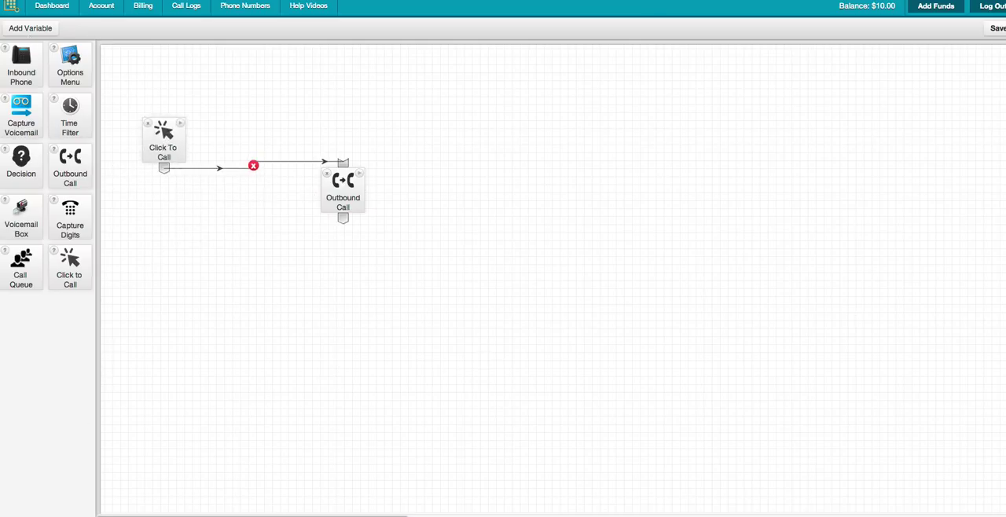
{"action": "mouse_move", "coordinate": [291, 134]}
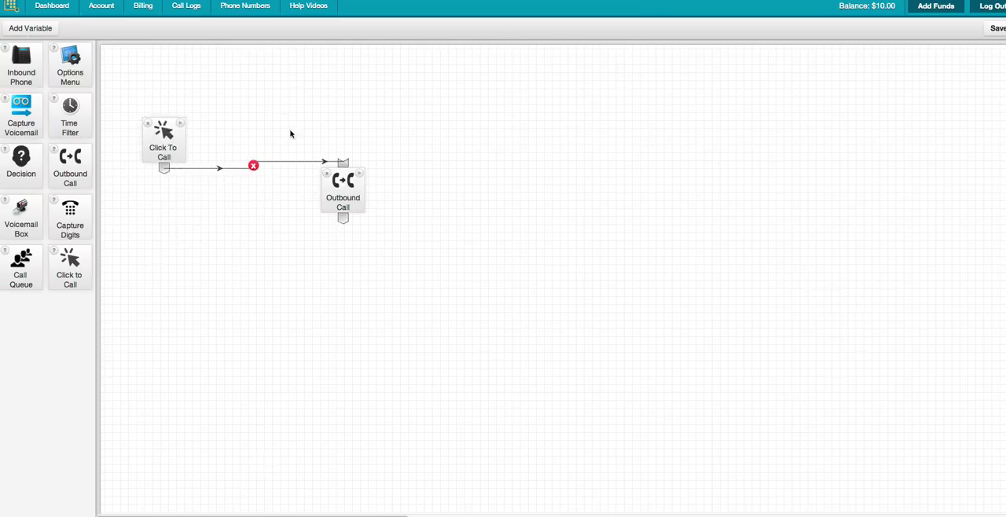
{"action": "mouse_move", "coordinate": [540, 280]}
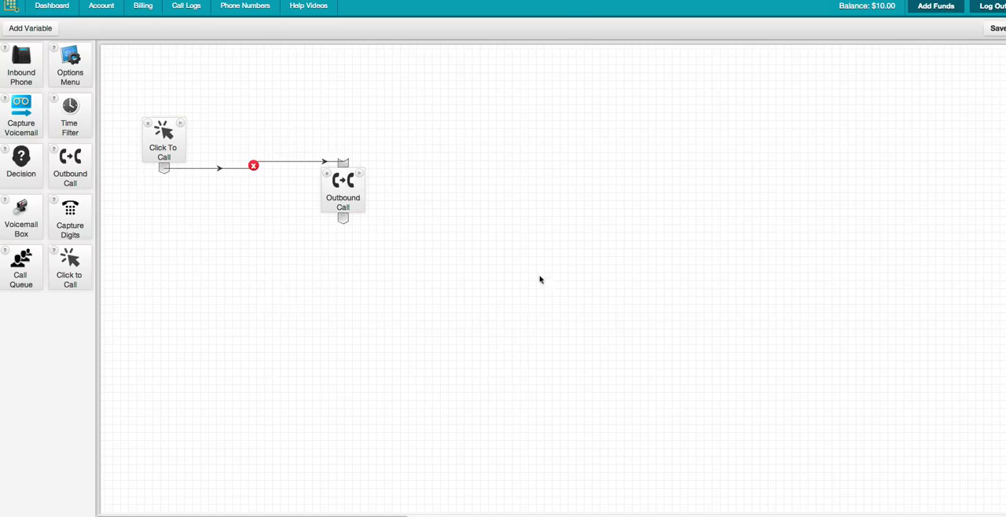
{"action": "left_click_drag", "start_coordinate": [163, 139], "coordinate": [157, 102]}
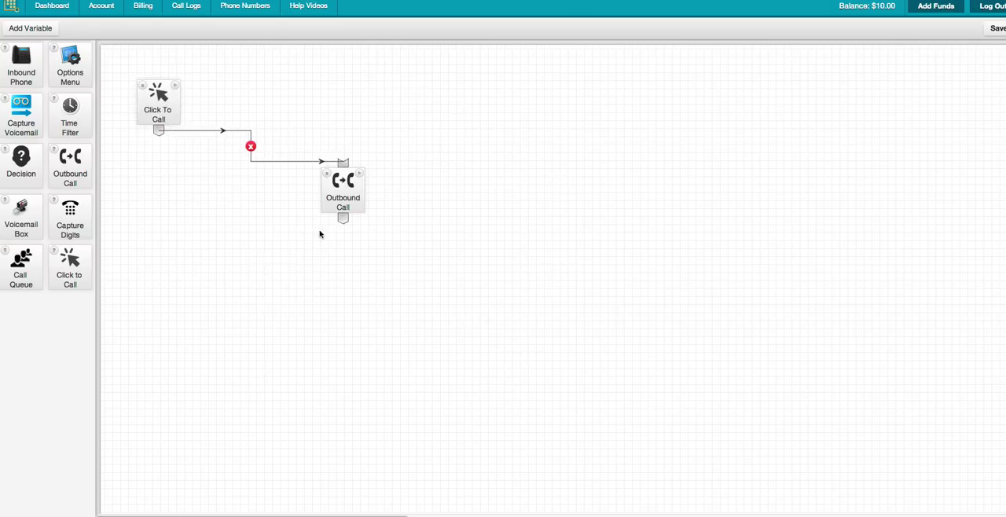
{"action": "left_click_drag", "start_coordinate": [342, 189], "coordinate": [337, 182]}
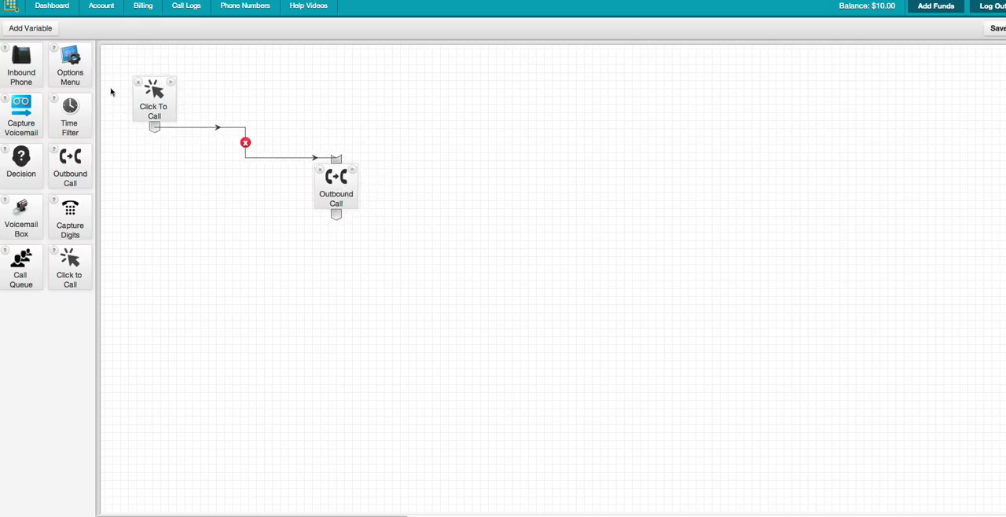
{"action": "left_click", "coordinate": [337, 181]}
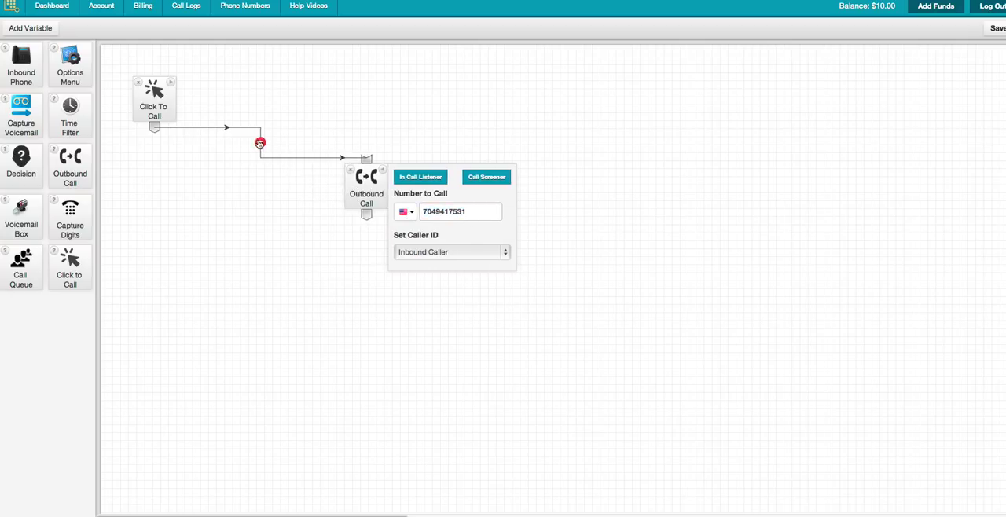
Unlink Click To Call from Outbound Call and set the menu prompt 'Press 1 for sales. Press 2 for technical supports.'.
{"action": "left_click", "coordinate": [261, 143]}
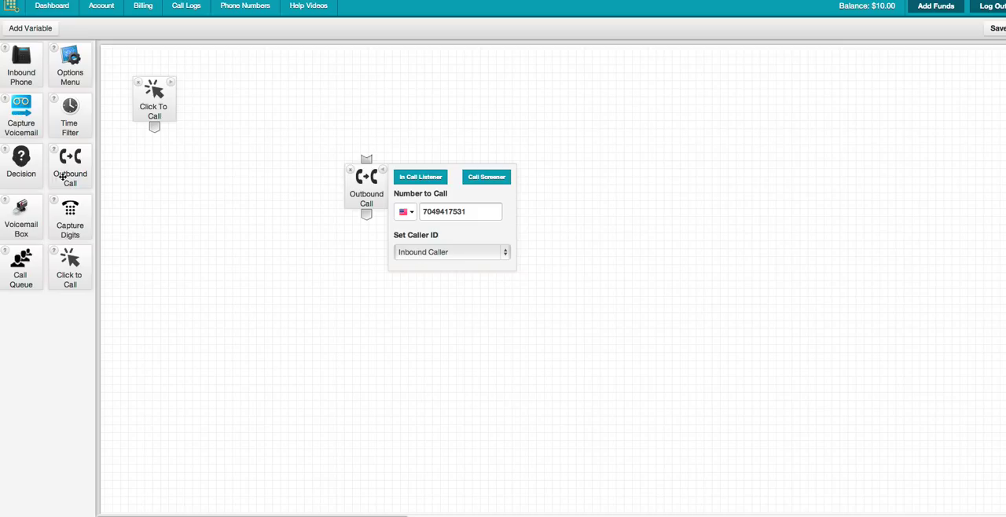
{"action": "mouse_move", "coordinate": [30, 197]}
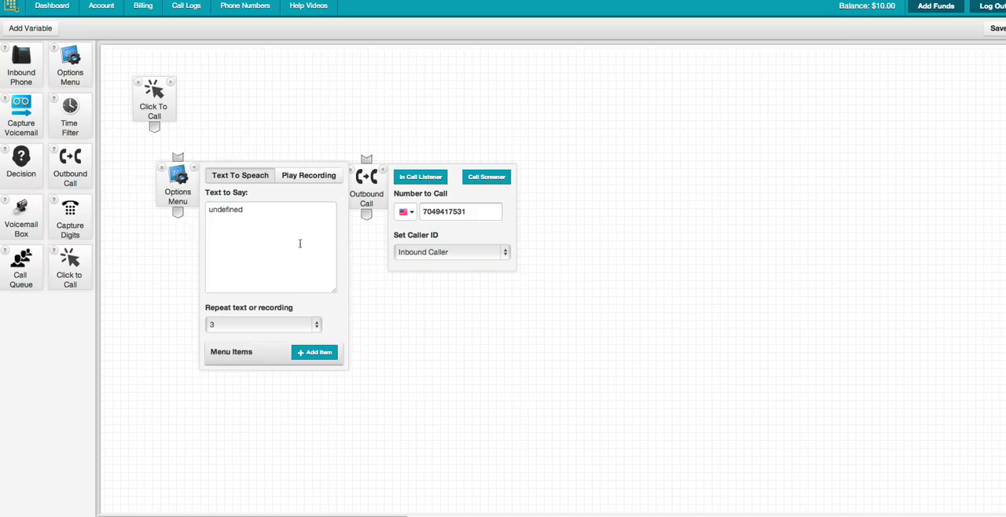
{"action": "type", "text": "Press"}
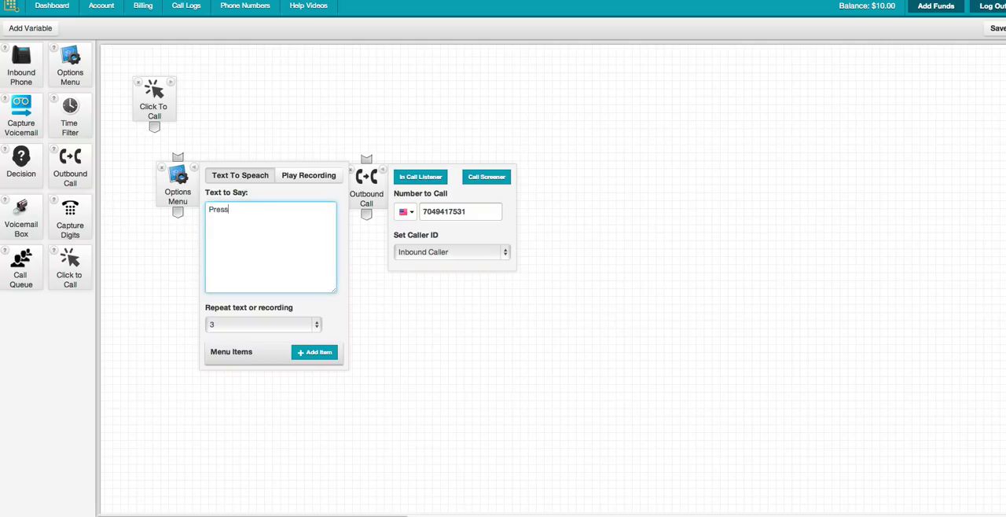
{"action": "type", "text": "1 for sales"}
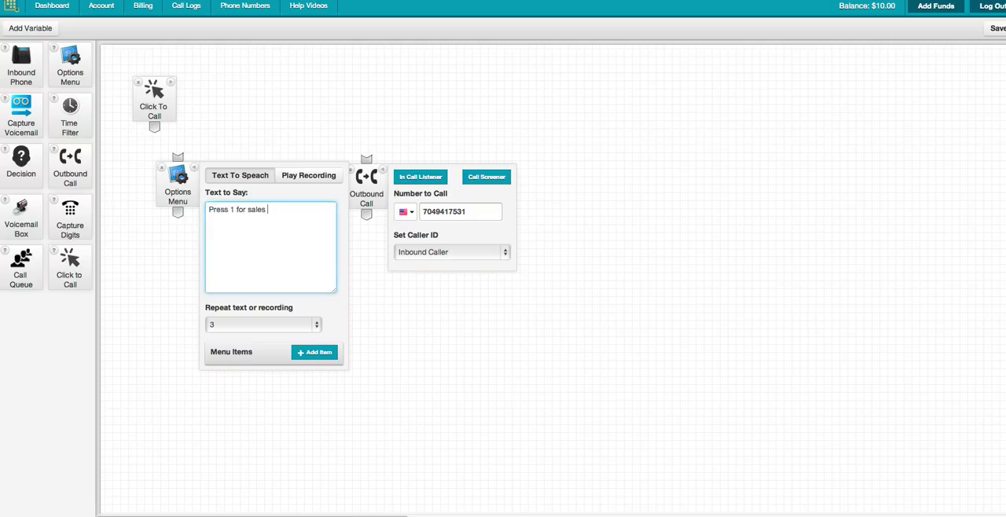
{"action": "type", "text": "Press 2 f"}
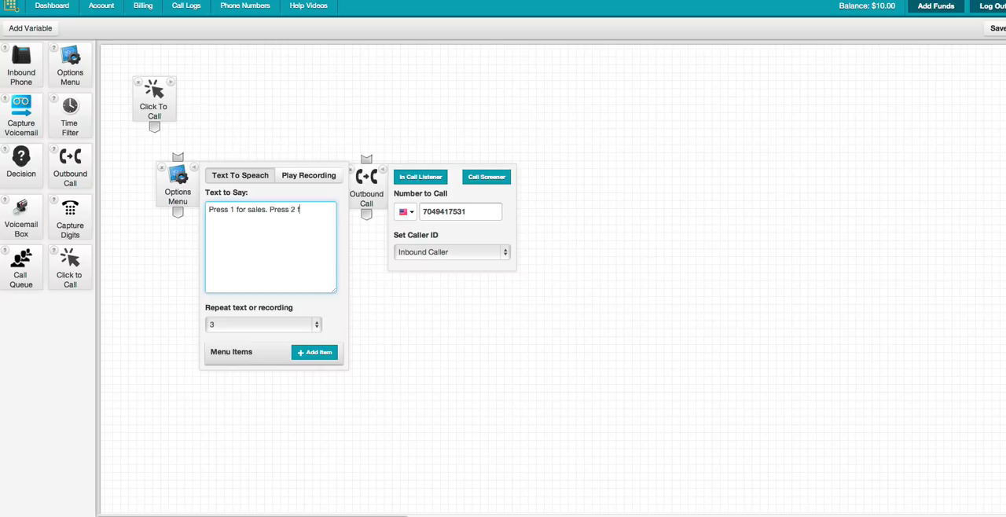
{"action": "type", "text": "for technical"}
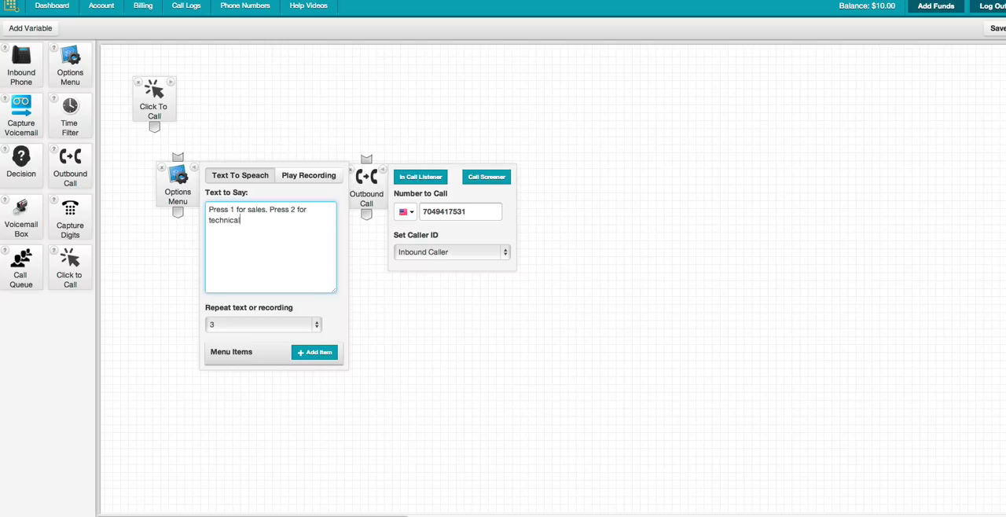
{"action": "type", "text": "sup"}
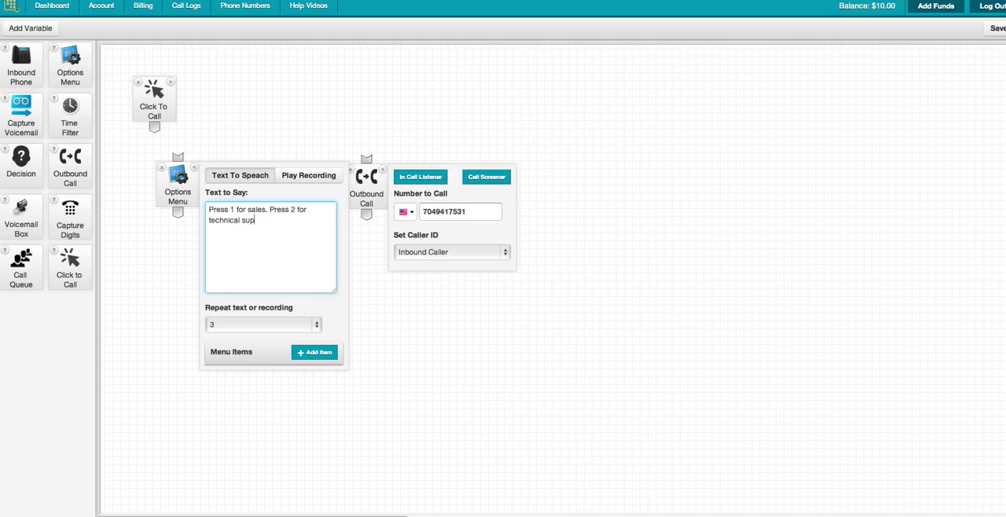
{"action": "type", "text": "ports."}
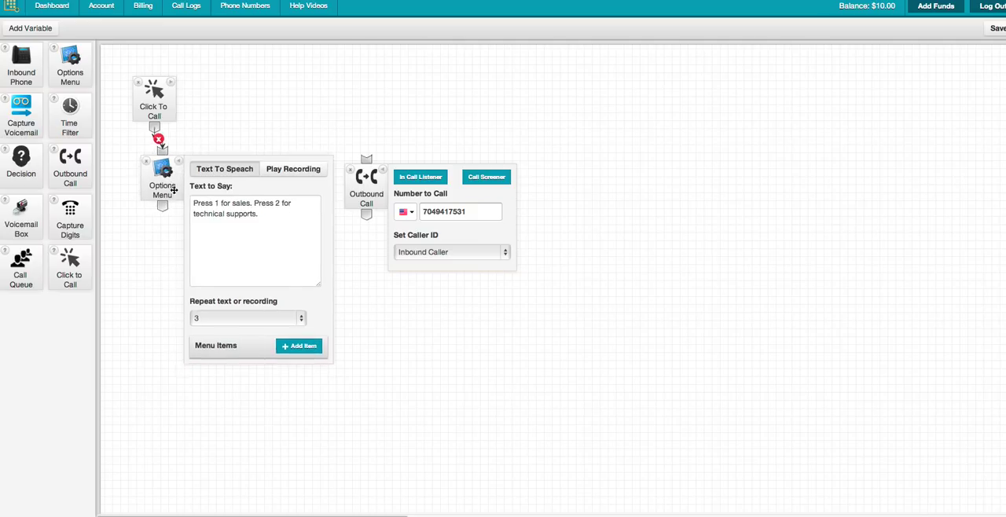
{"action": "left_click", "coordinate": [299, 346]}
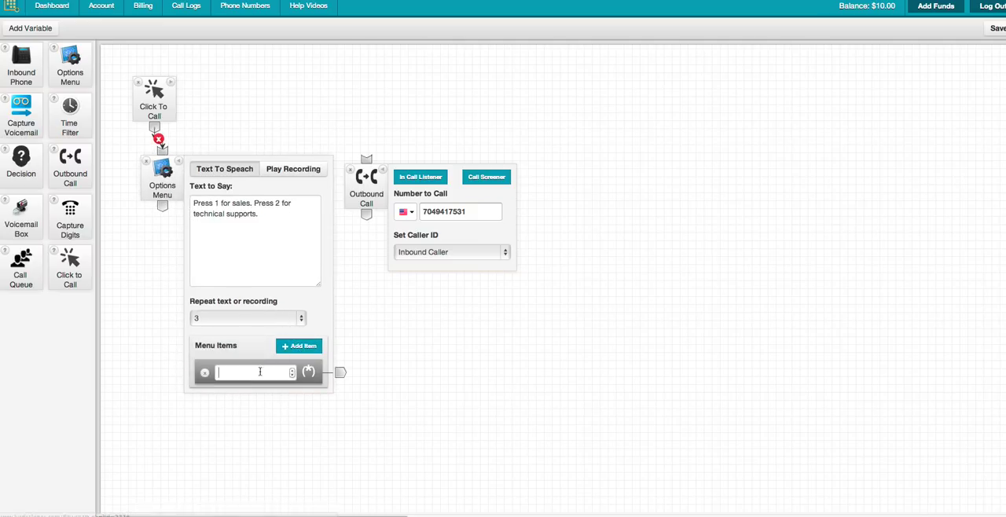
{"action": "type", "text": "1"}
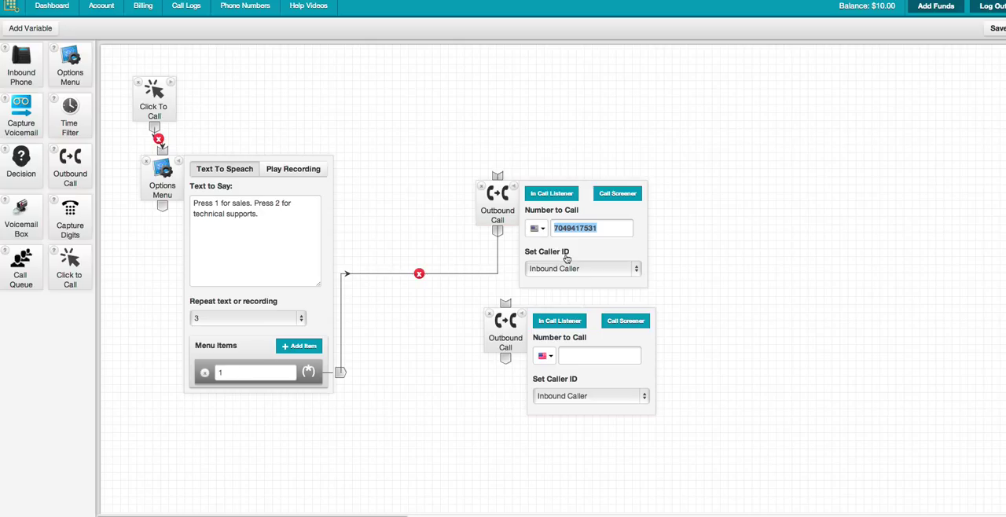
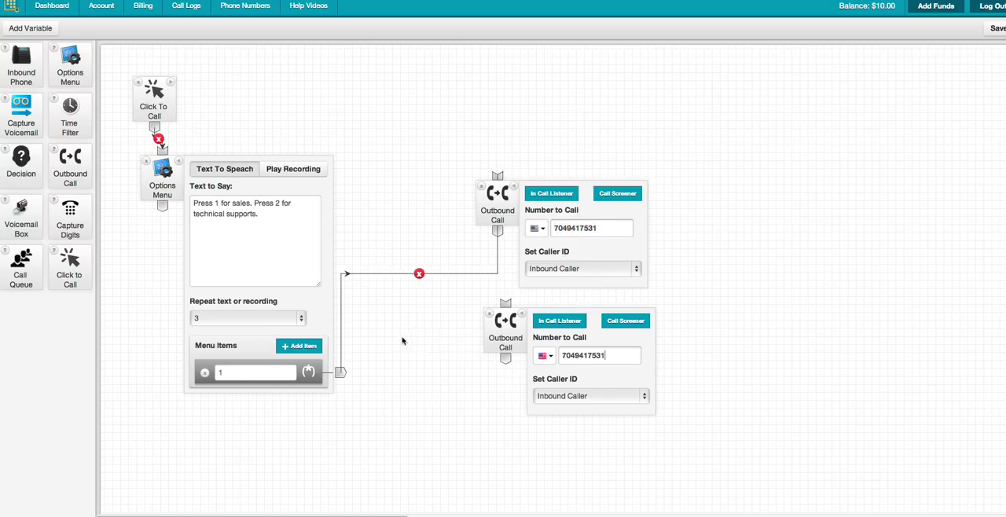
{"action": "left_click", "coordinate": [299, 346]}
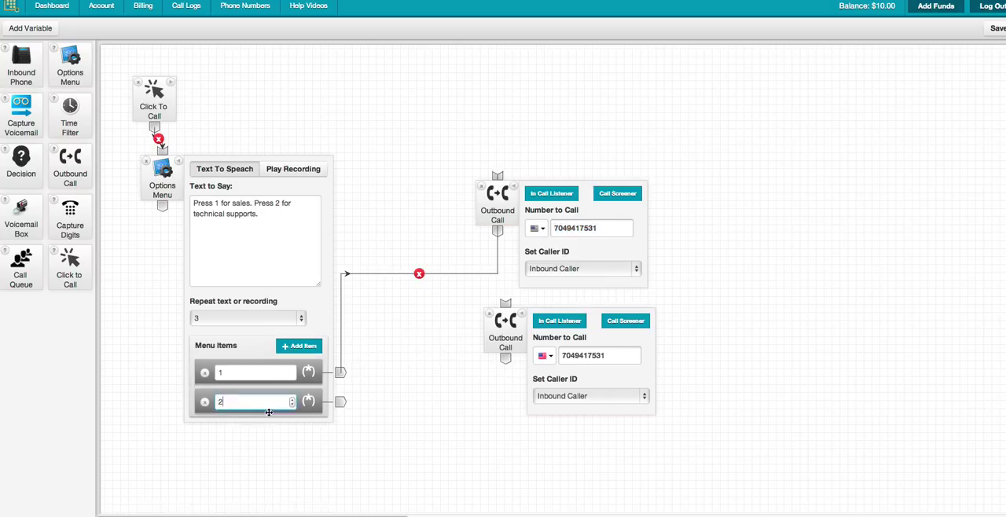
{"action": "left_click_drag", "start_coordinate": [340, 401], "coordinate": [503, 302]}
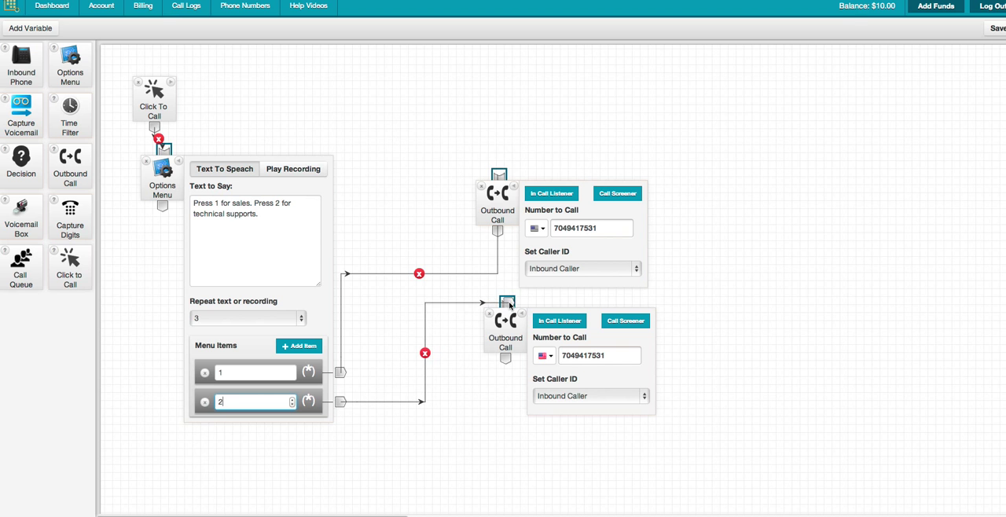
{"action": "left_click", "coordinate": [1000, 28]}
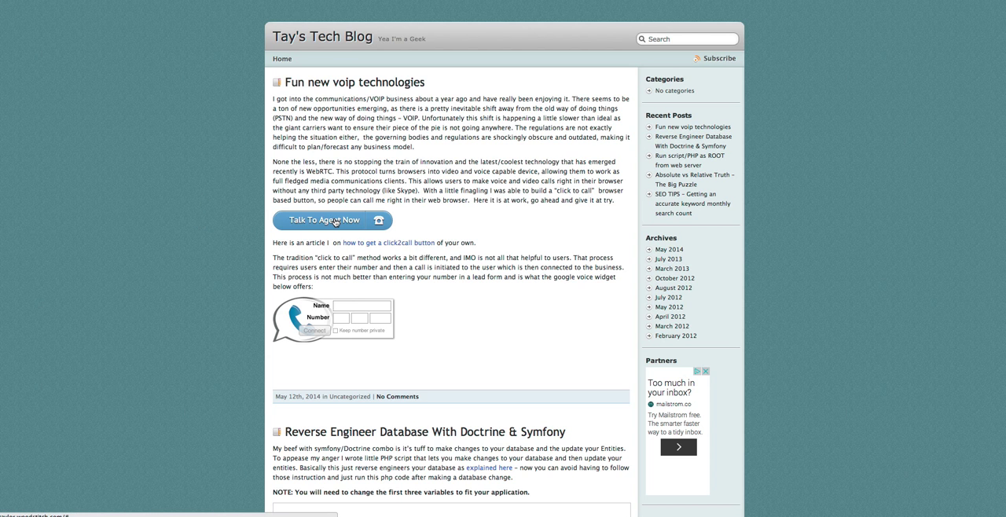
Start a call from the blog post's Talk To Agent Now button and allow the microphone.
{"action": "left_click", "coordinate": [320, 220]}
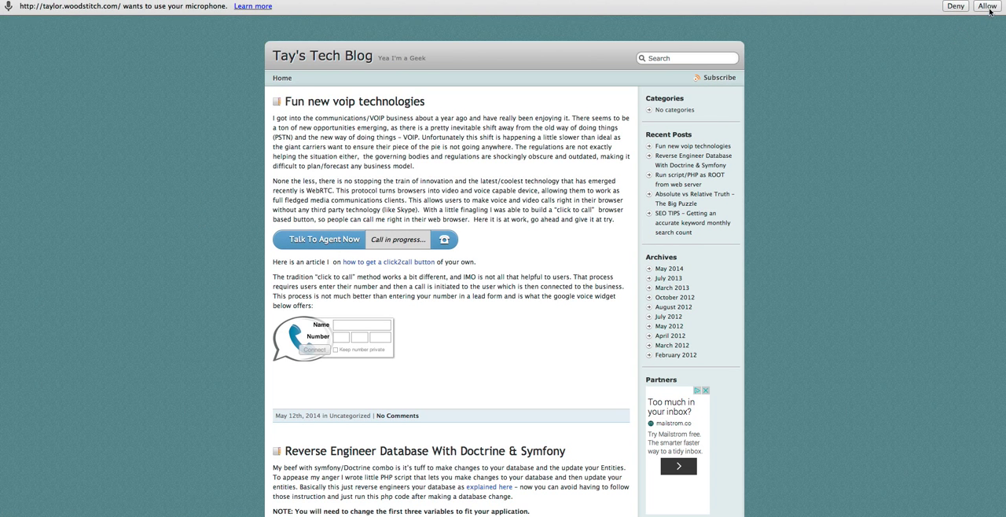
{"action": "left_click", "coordinate": [972, 6]}
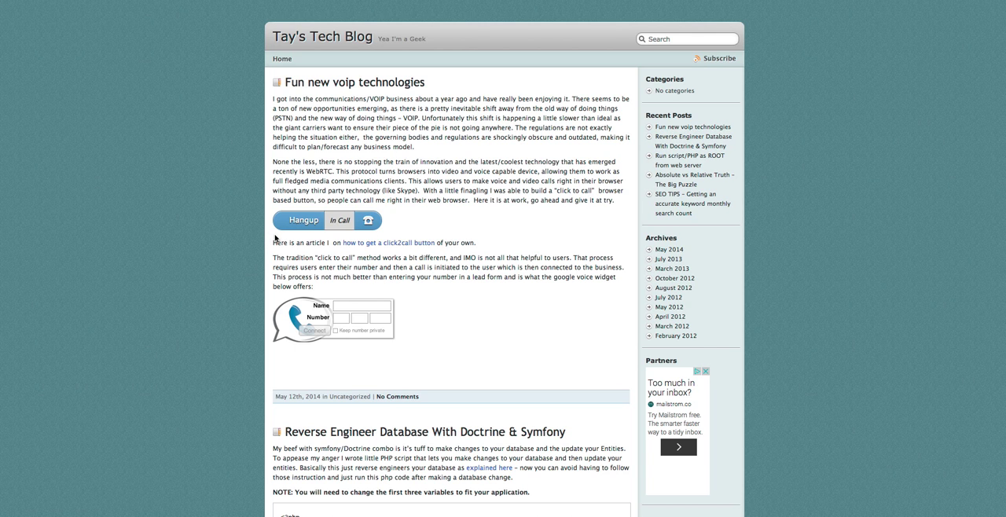
{"action": "mouse_move", "coordinate": [330, 233]}
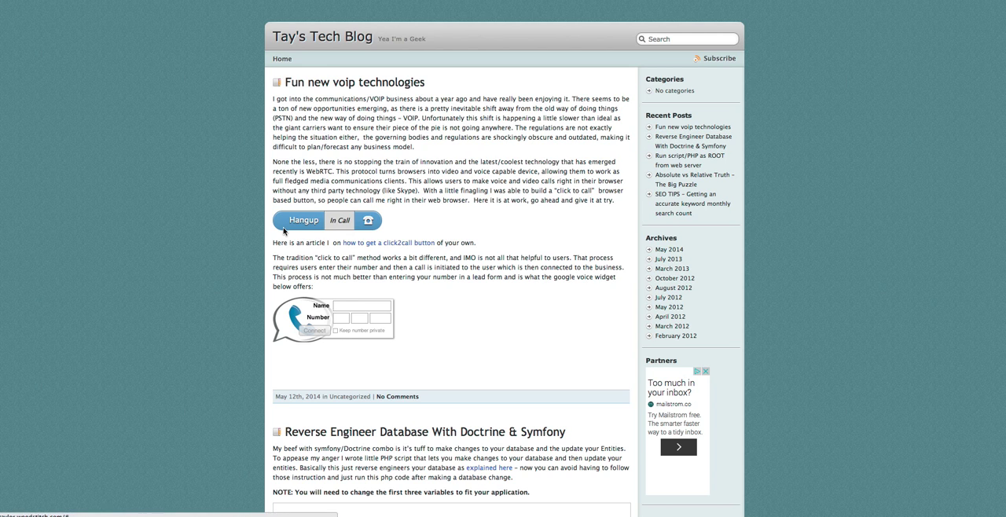
{"action": "mouse_move", "coordinate": [204, 34]}
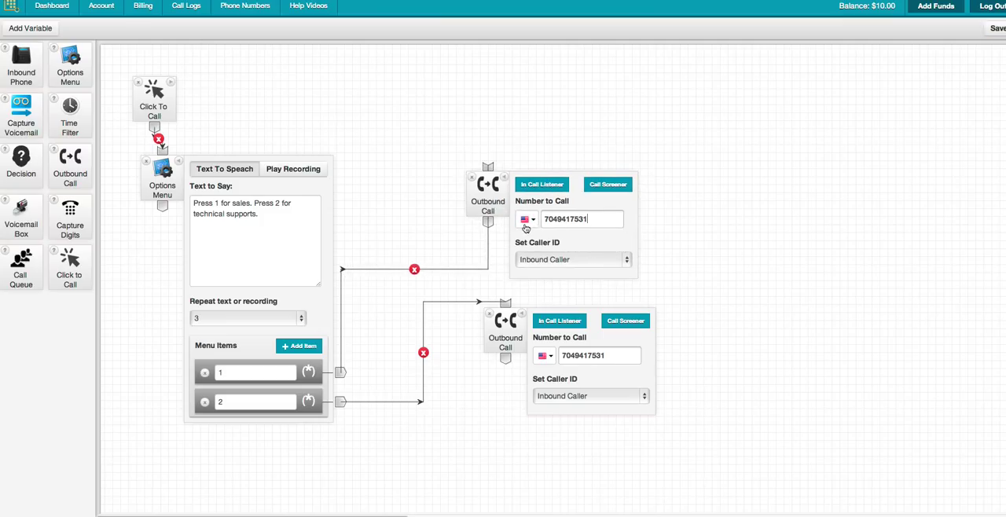
{"action": "mouse_move", "coordinate": [359, 259]}
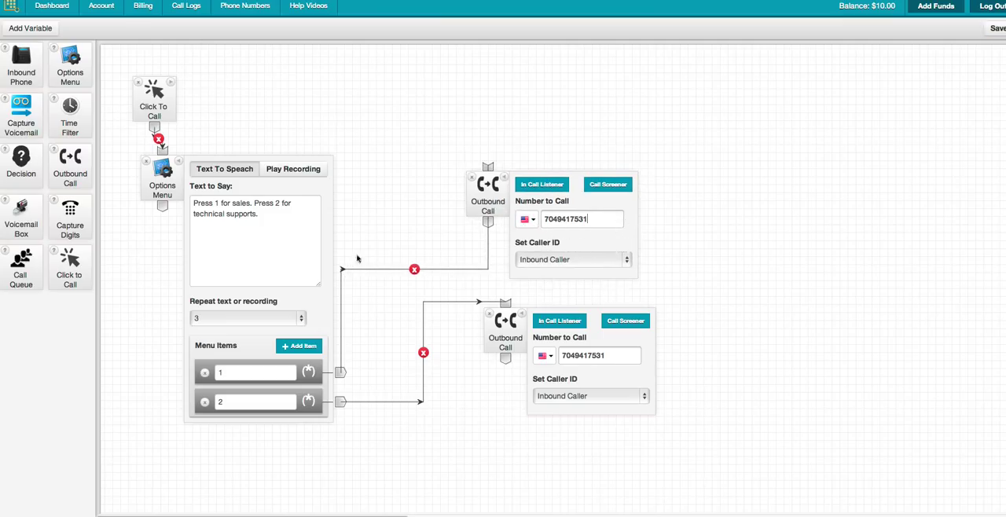
{"action": "mouse_move", "coordinate": [425, 239]}
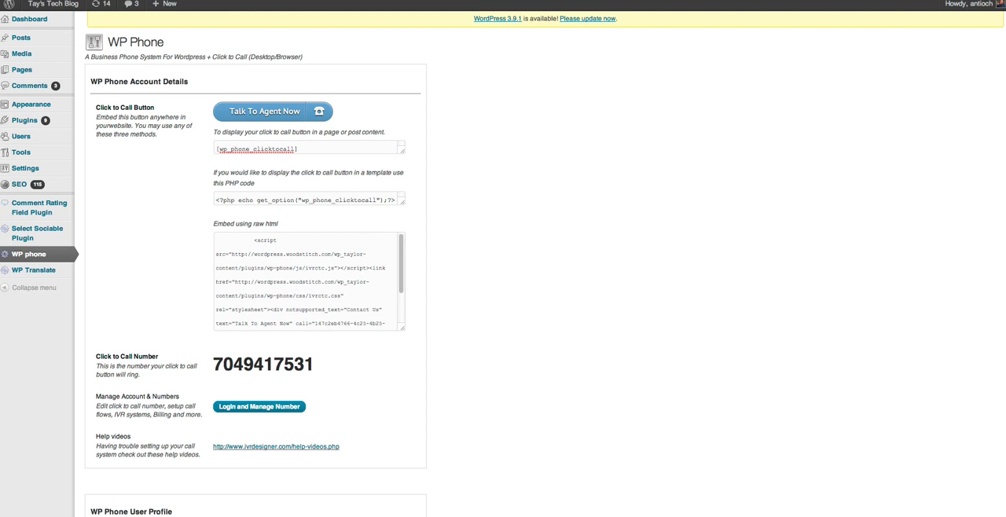
Use Login and Manage Number to return to the IVR Designer call flow.
{"action": "scroll", "scroll_direction": "down", "scroll_amount": 3}
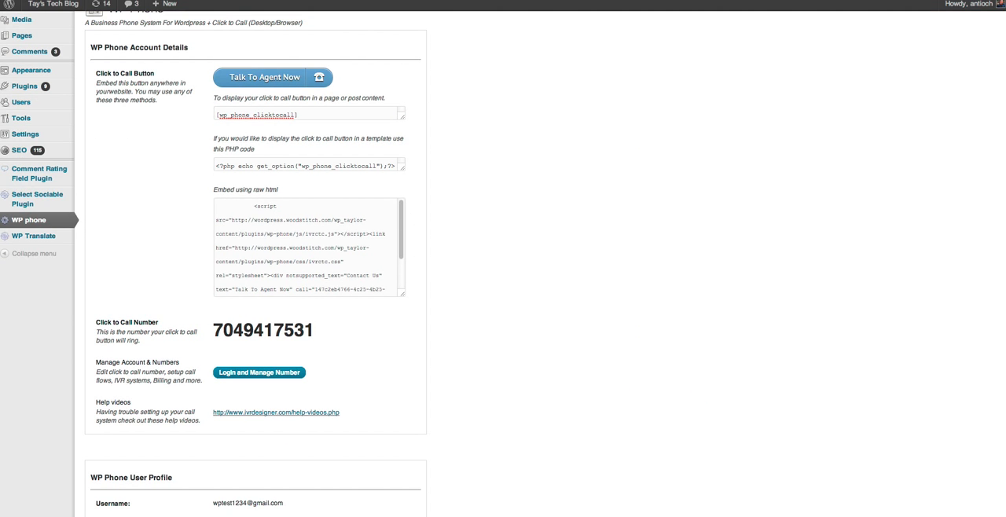
{"action": "left_click", "coordinate": [257, 371]}
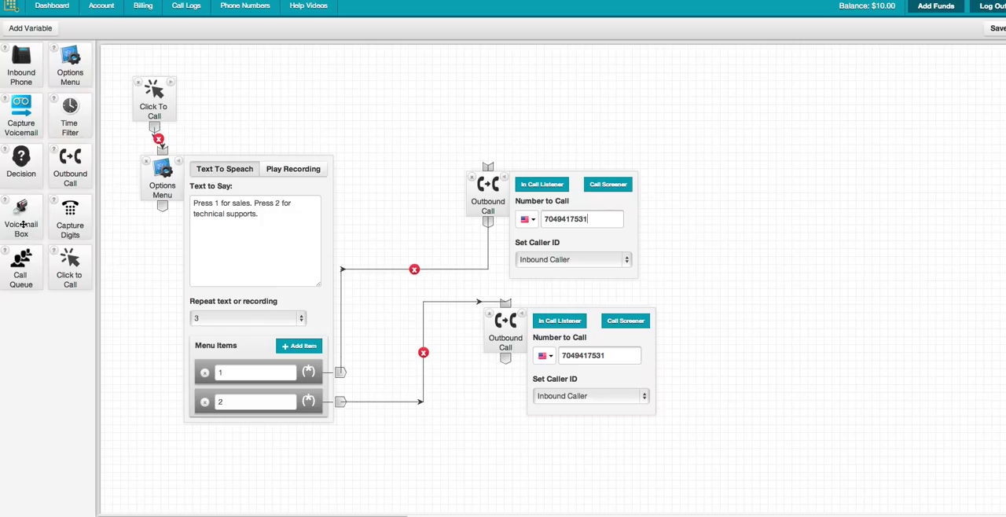
{"action": "mouse_move", "coordinate": [164, 185]}
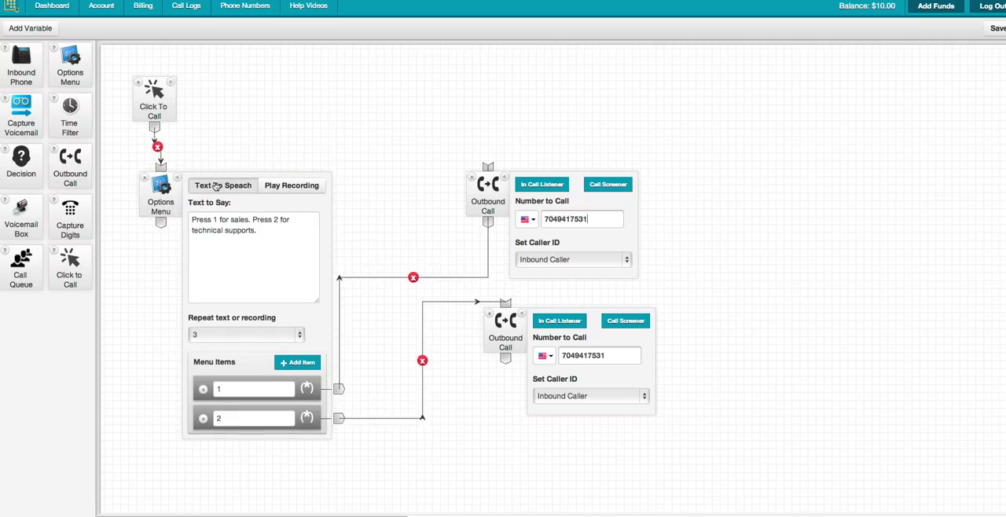
{"action": "mouse_move", "coordinate": [108, 82]}
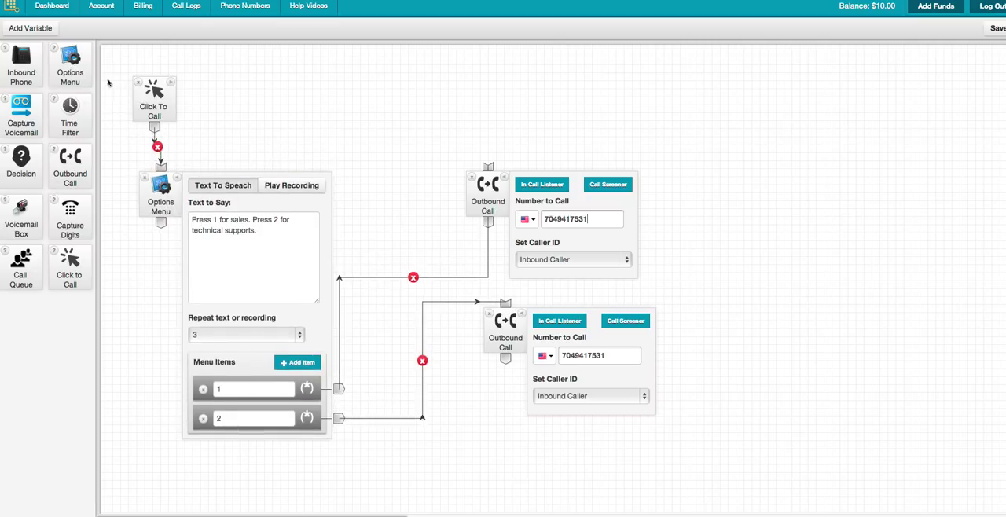
Drop a Time Filter step on the board and delete it again.
{"action": "left_click", "coordinate": [443, 78]}
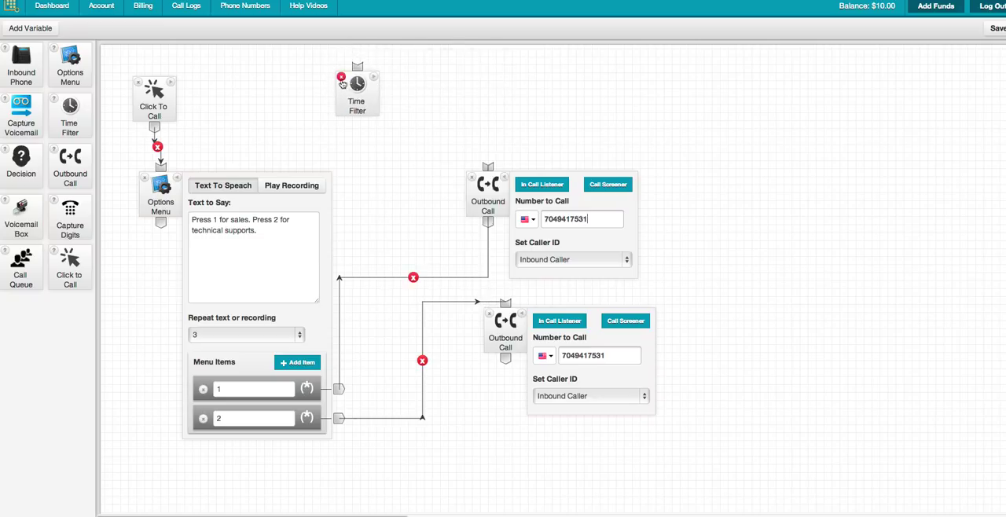
{"action": "left_click", "coordinate": [341, 75]}
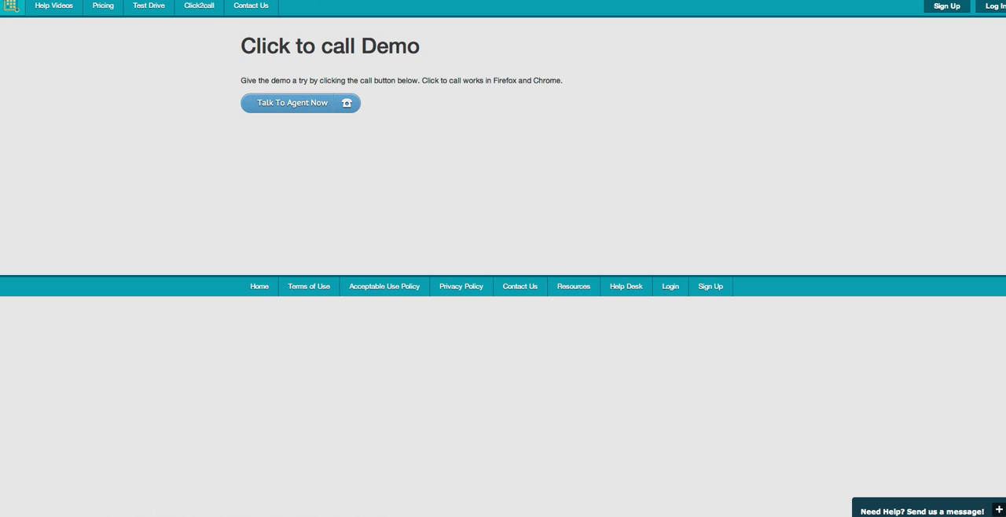
{"action": "mouse_move", "coordinate": [374, 168]}
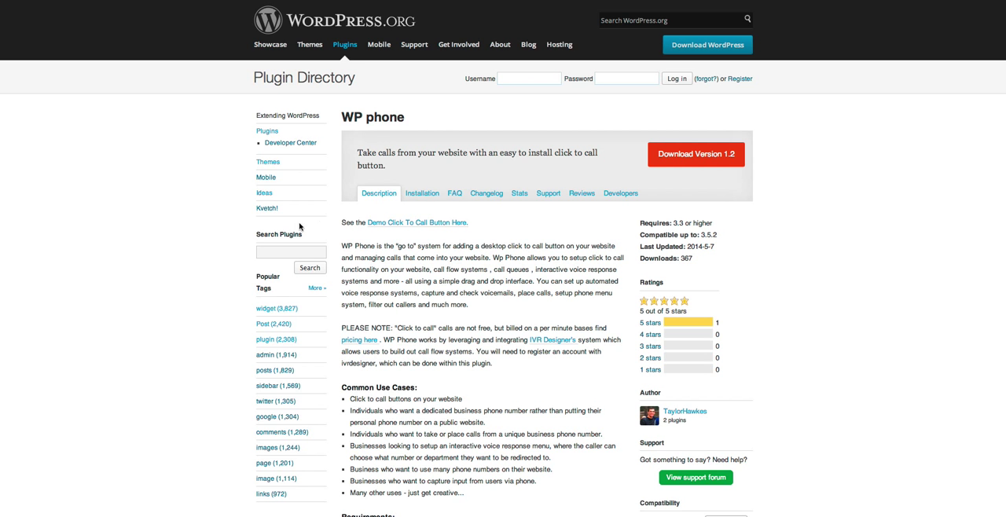
Scroll through the WP phone plugin description on WordPress.org.
{"action": "scroll", "scroll_direction": "down", "scroll_amount": 3}
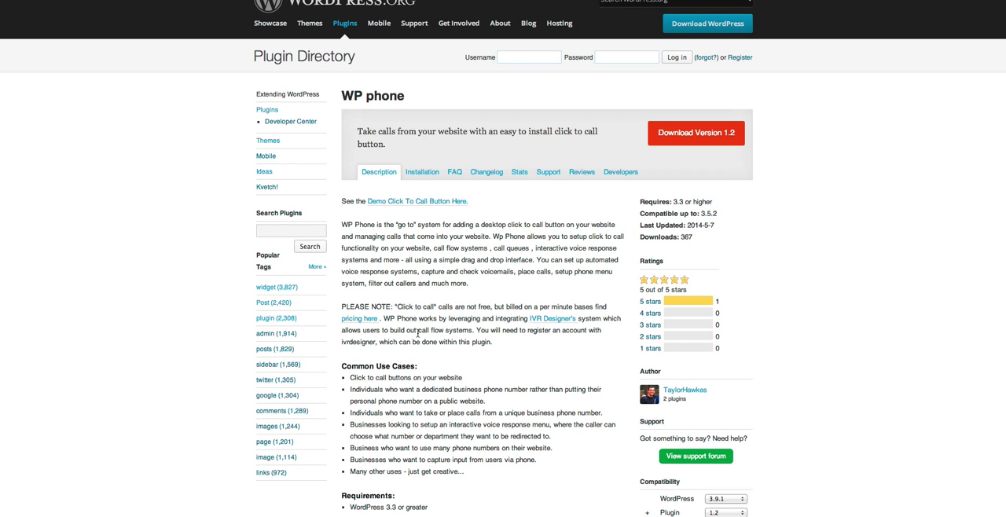